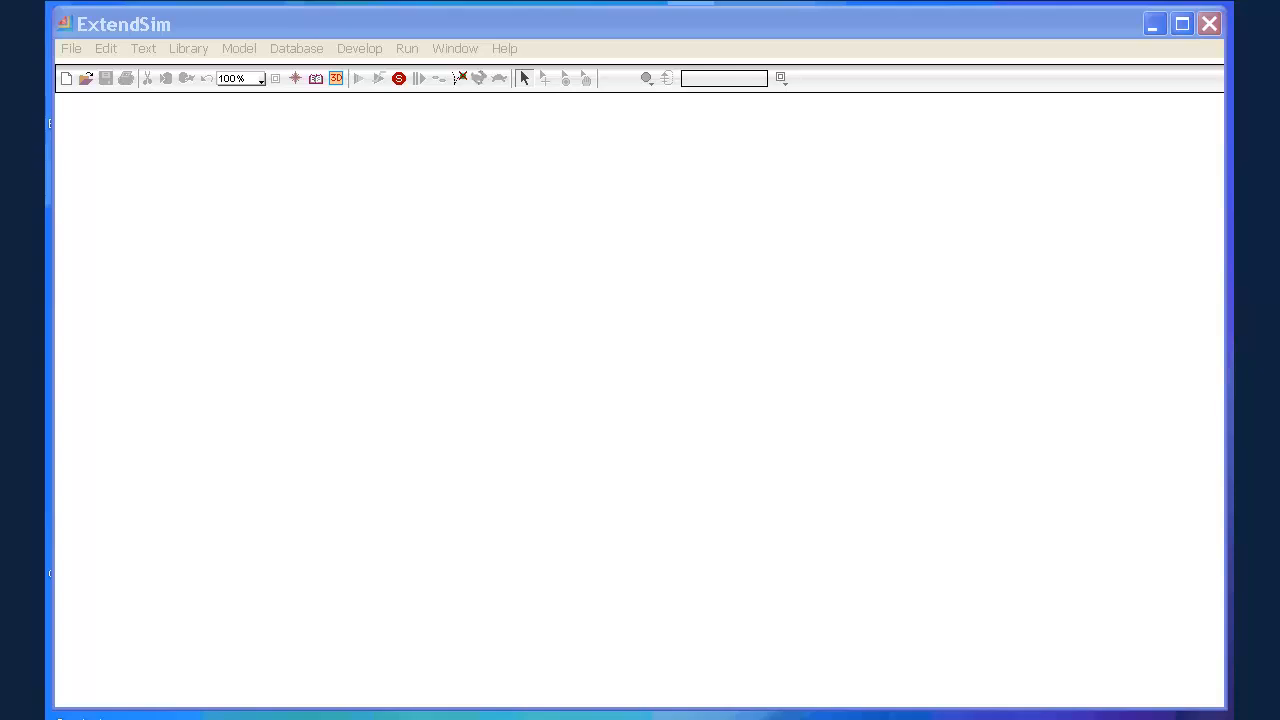
pyautogui.moveTo(365, 249)
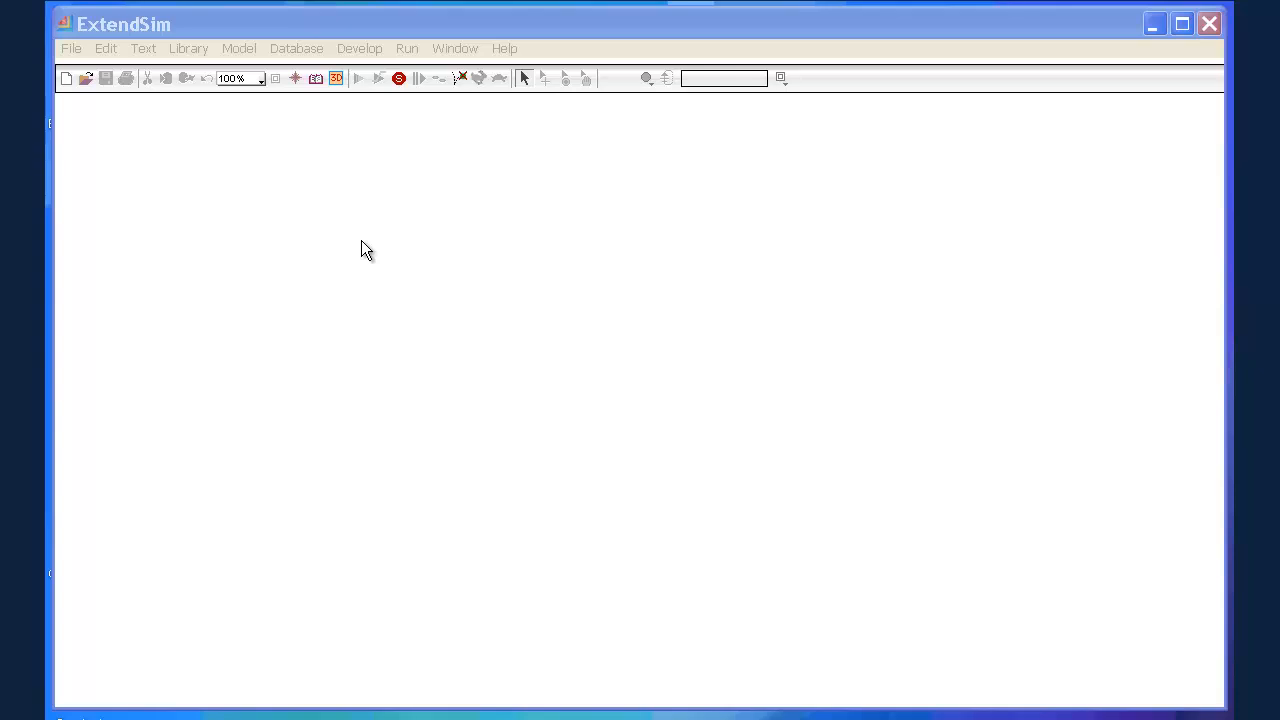
pyautogui.moveTo(362, 241)
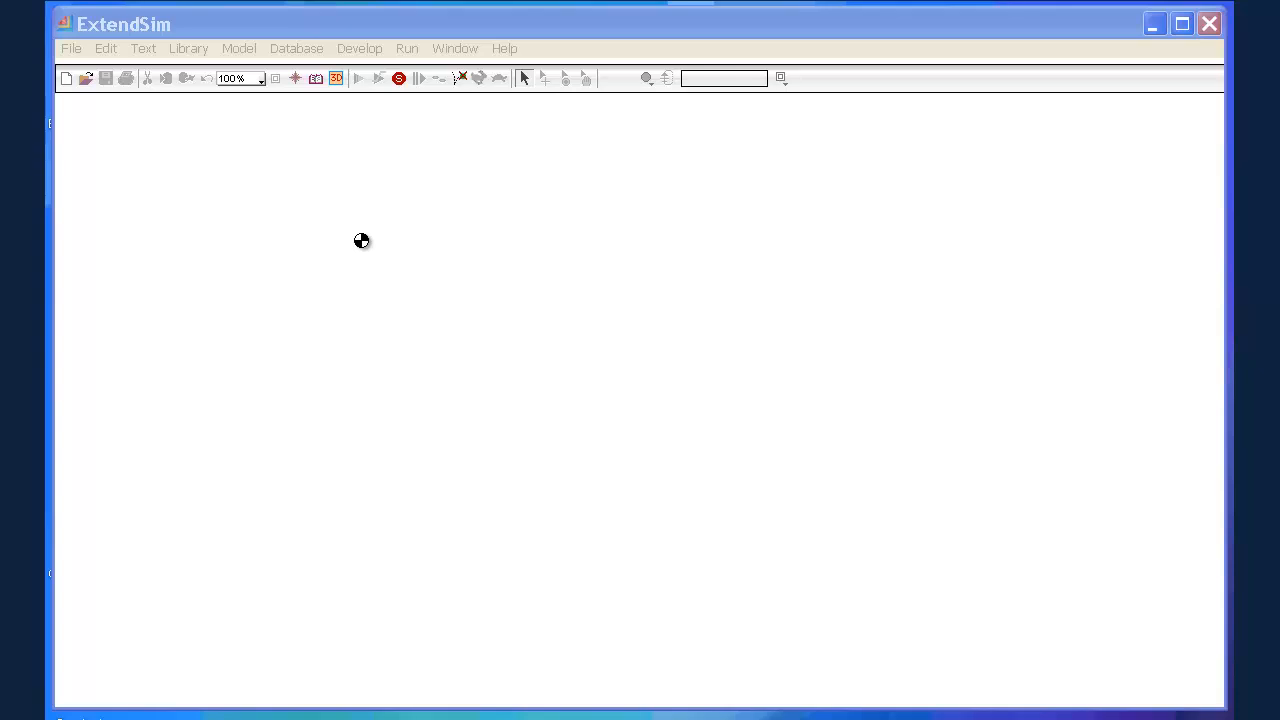
pyautogui.moveTo(330, 141)
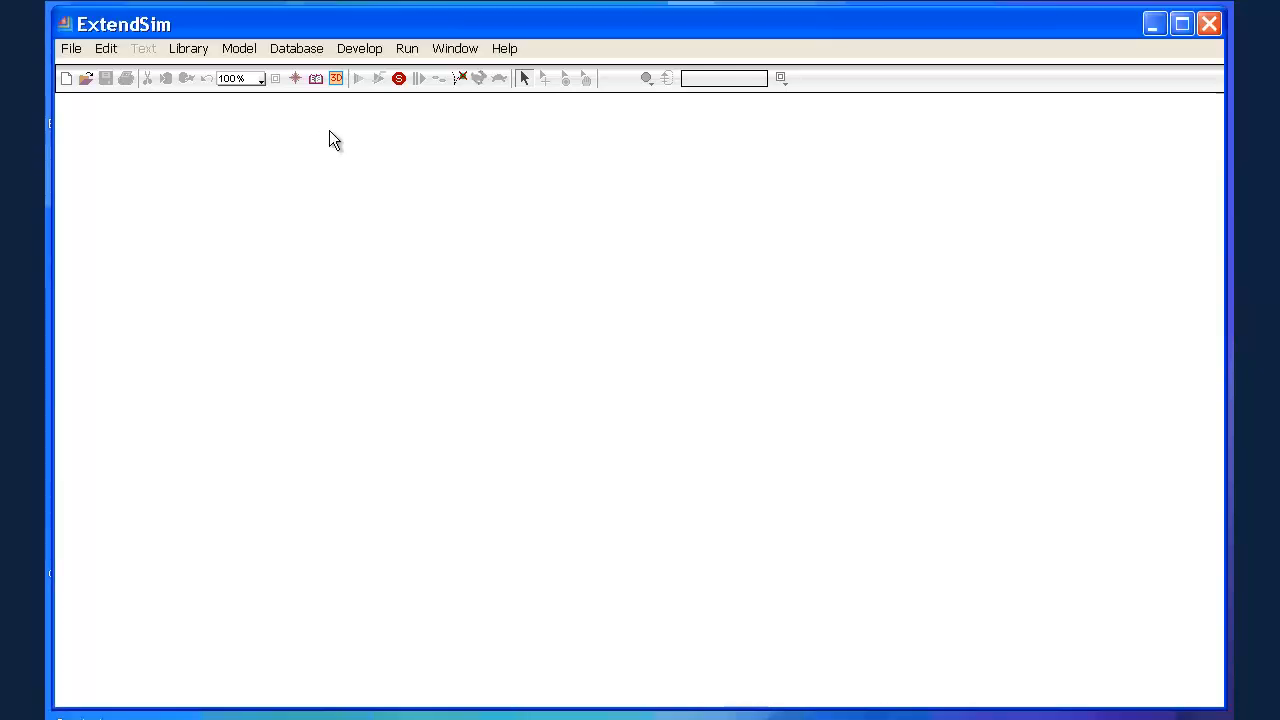
pyautogui.moveTo(319, 136)
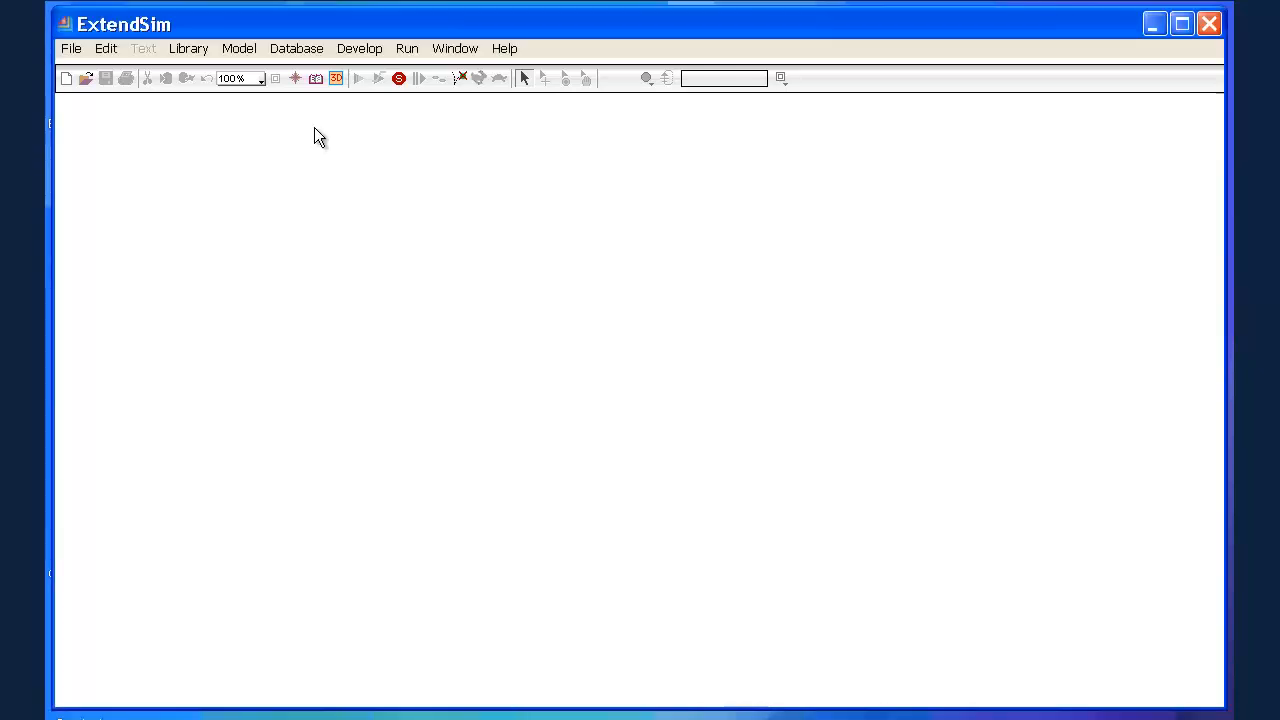
pyautogui.moveTo(313, 139)
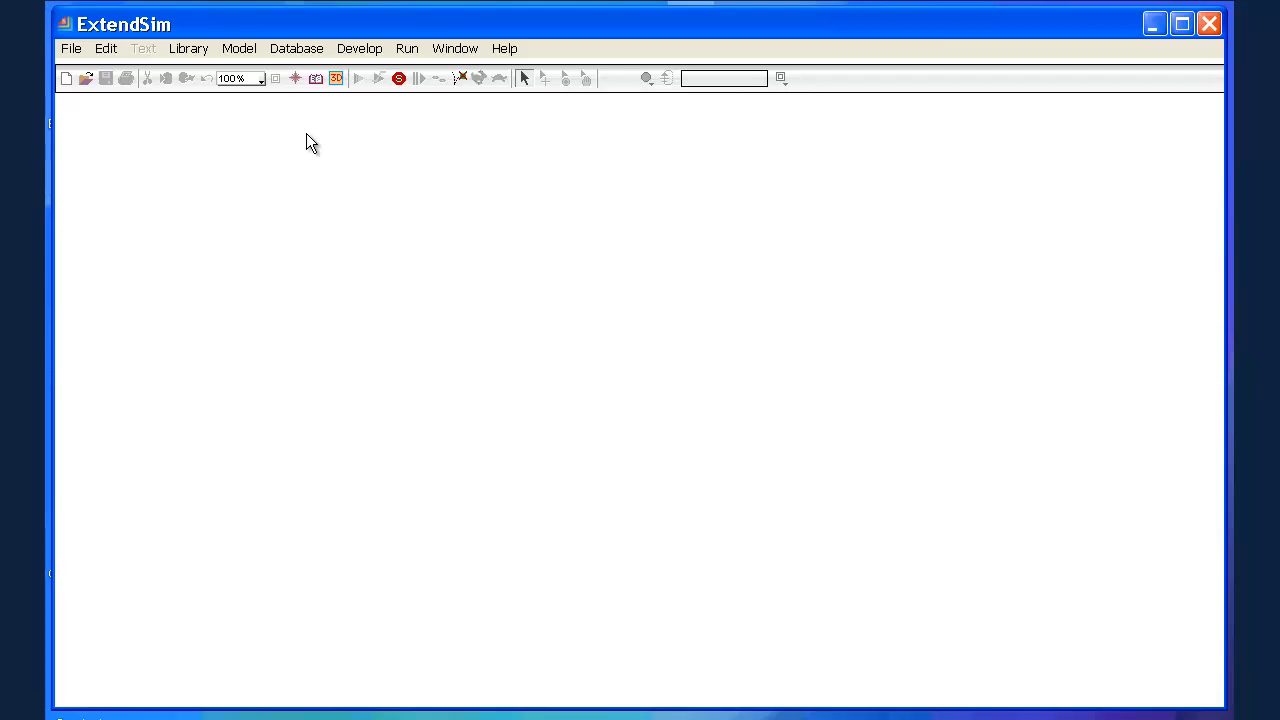
pyautogui.moveTo(189, 48)
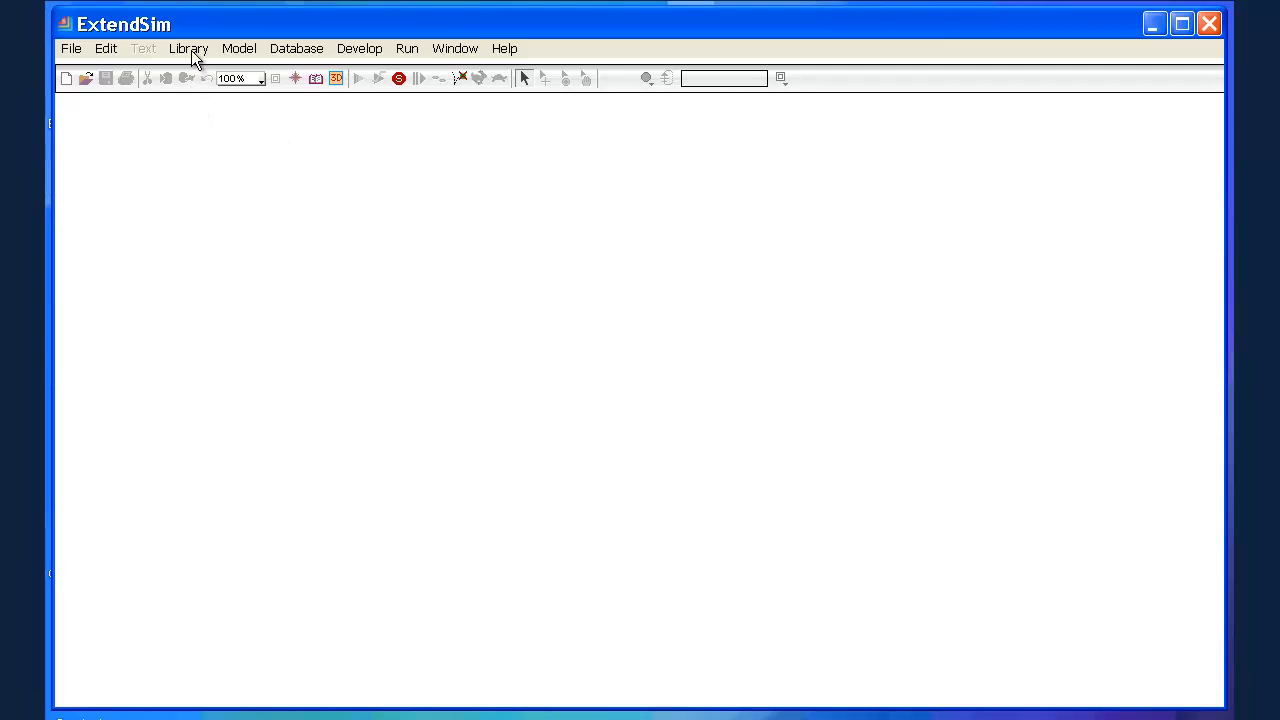
# - Load the Item library file through Library > Open Library
pyautogui.click(188, 48)
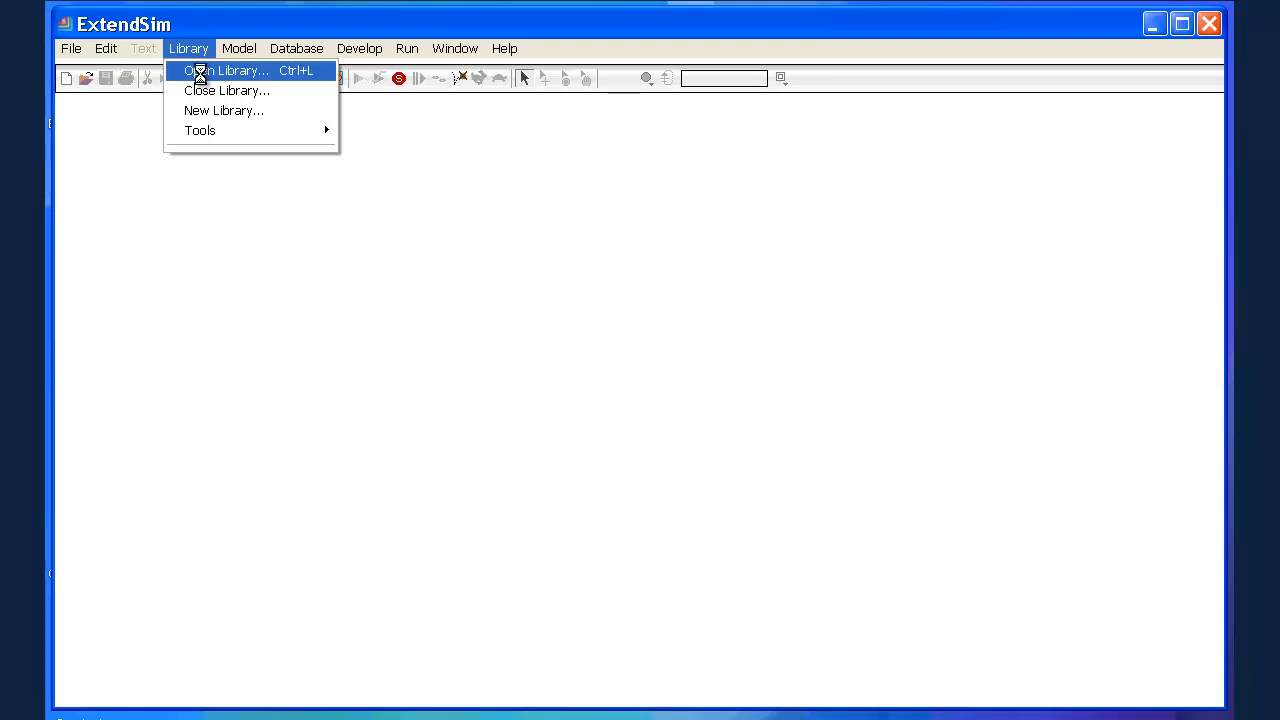
pyautogui.click(226, 70)
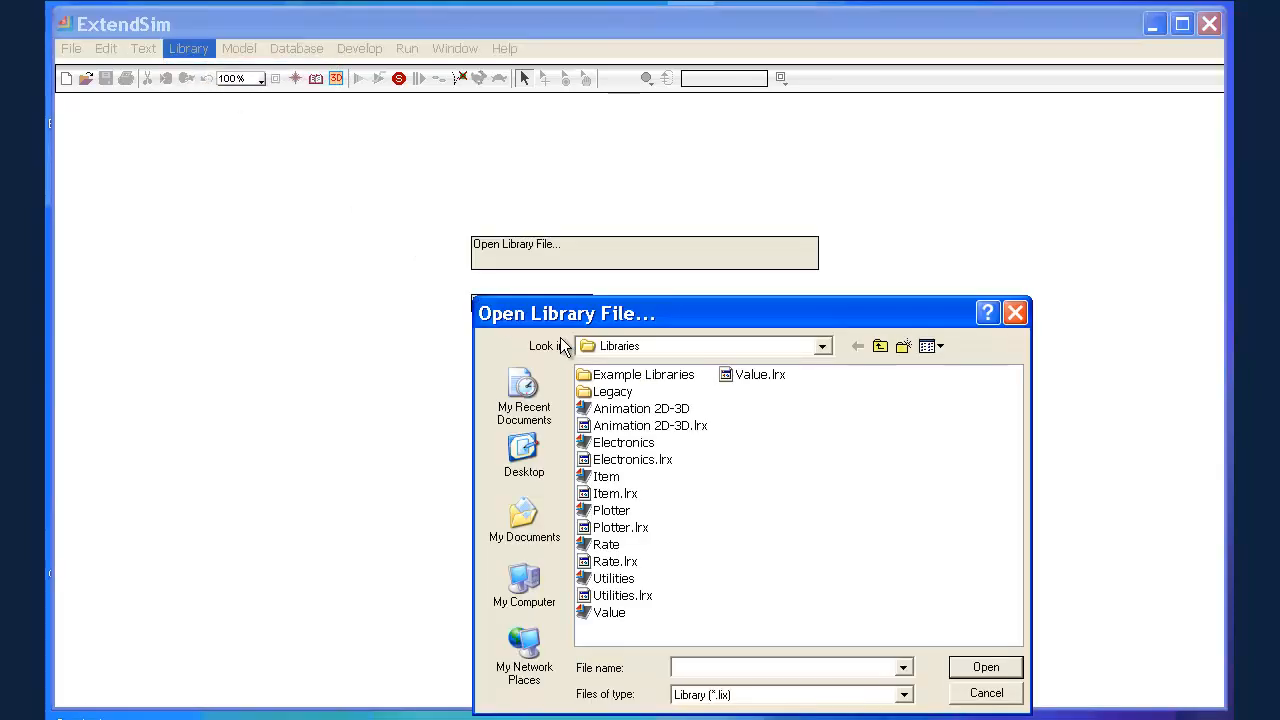
pyautogui.moveTo(588, 351)
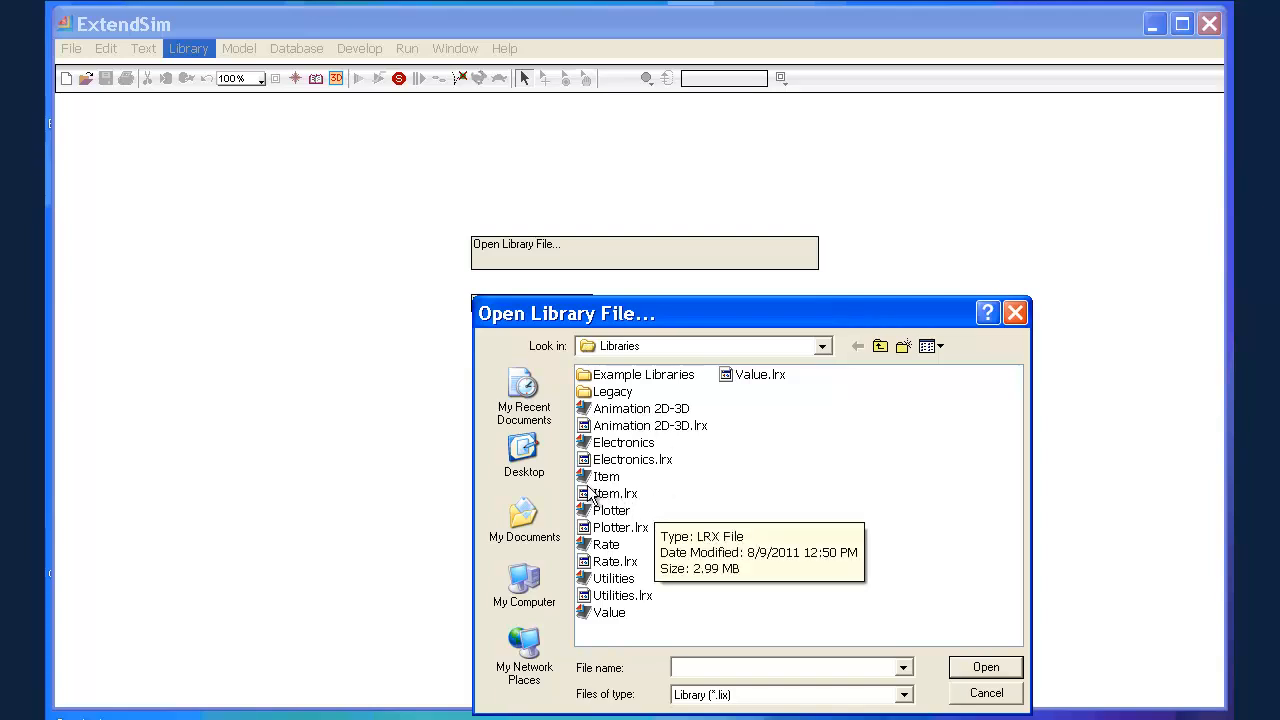
pyautogui.click(606, 476)
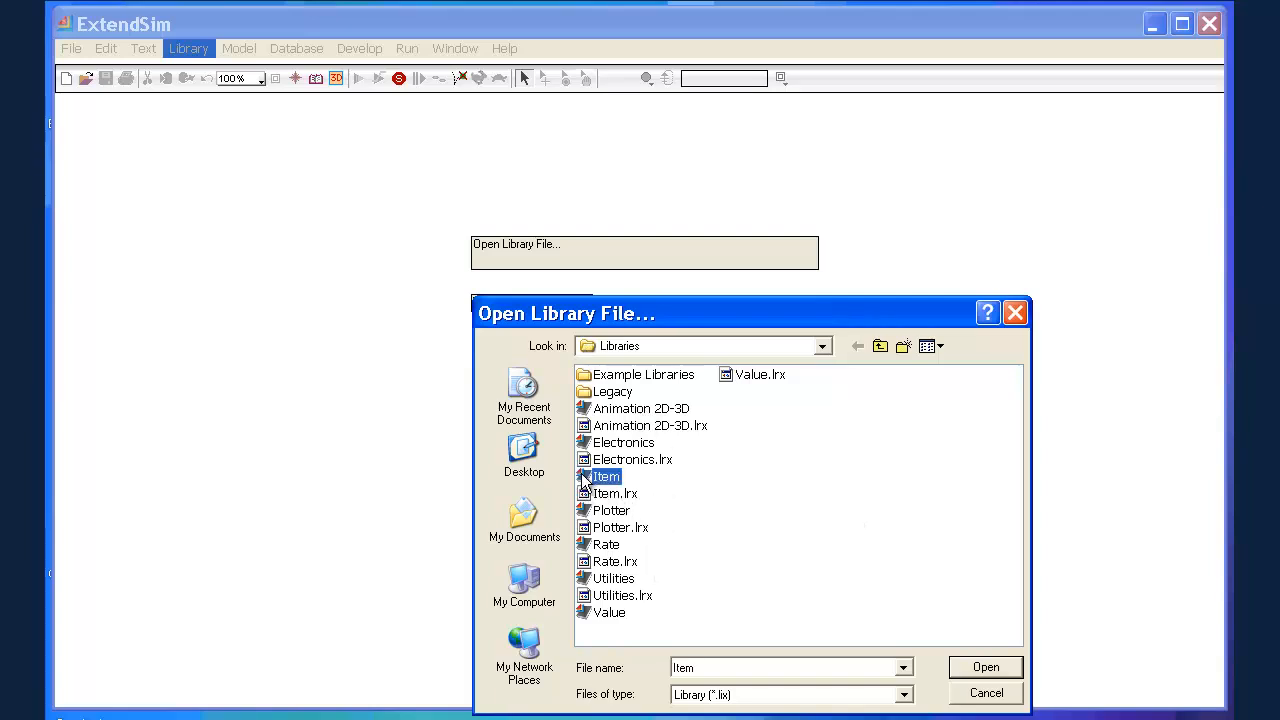
pyautogui.moveTo(940, 677)
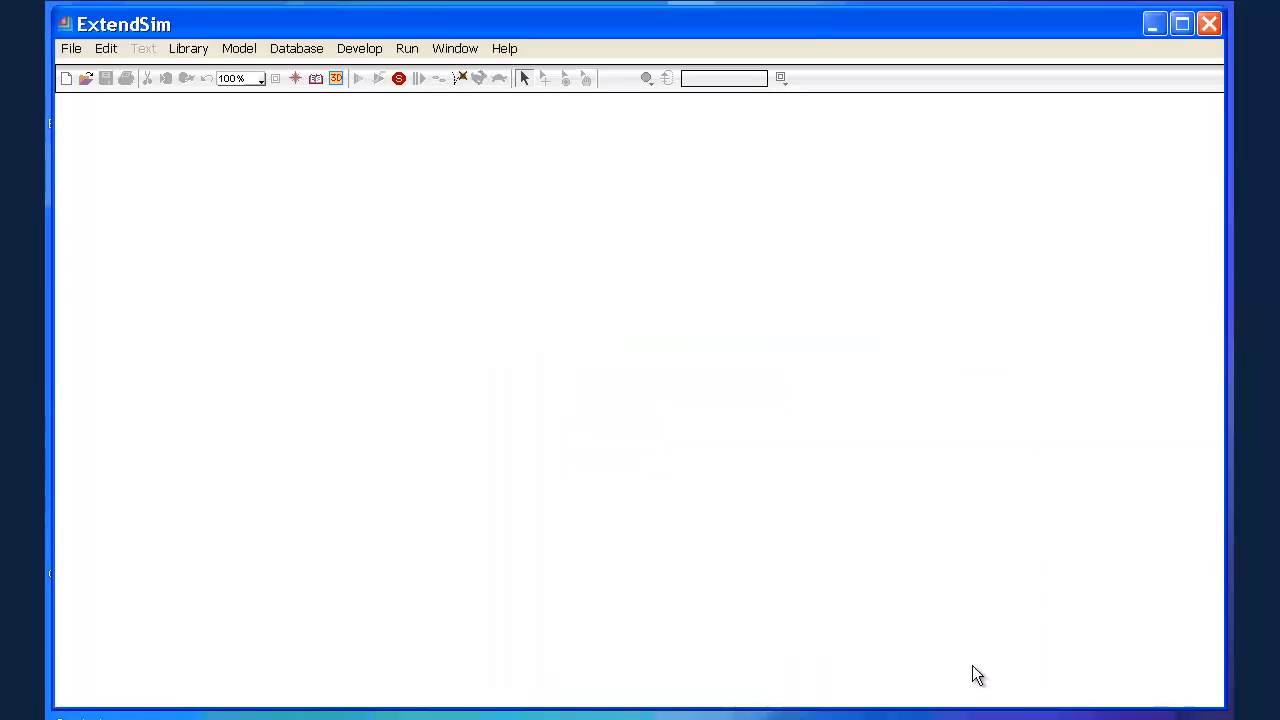
pyautogui.moveTo(184, 60)
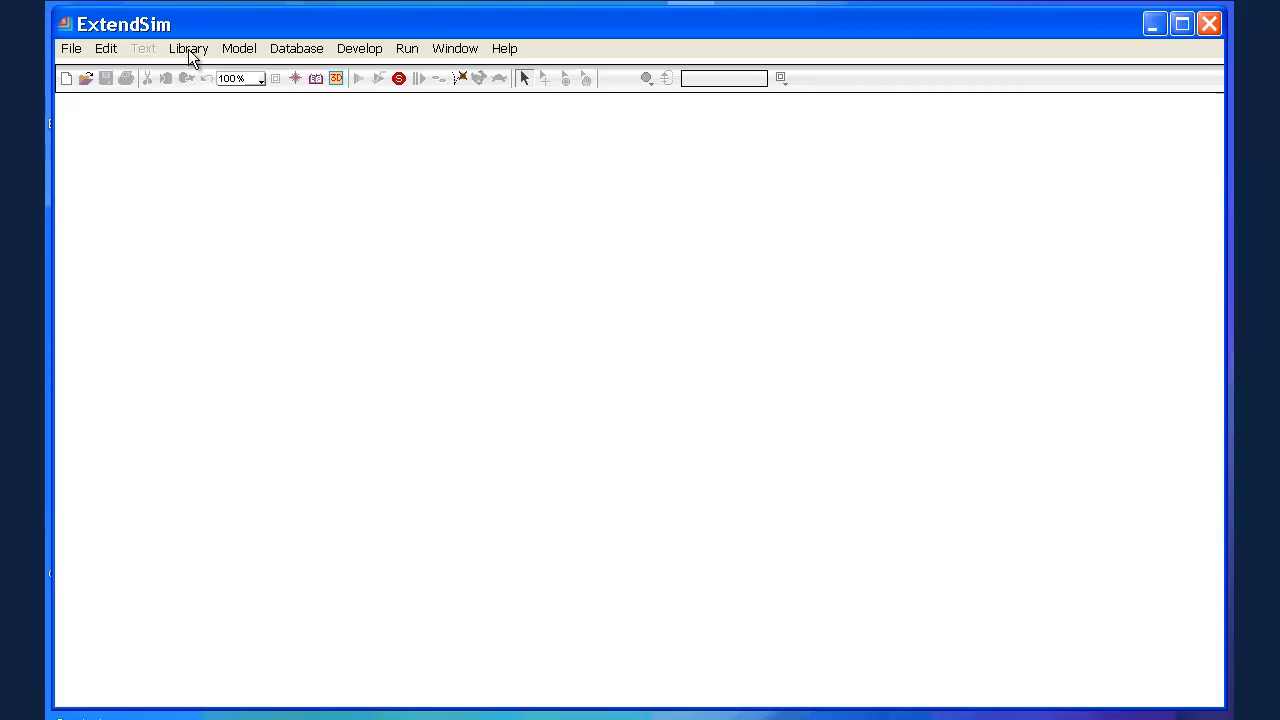
# - Show the Item.lix library window with its Activity, Batch, Create and Exit blocks
pyautogui.click(188, 48)
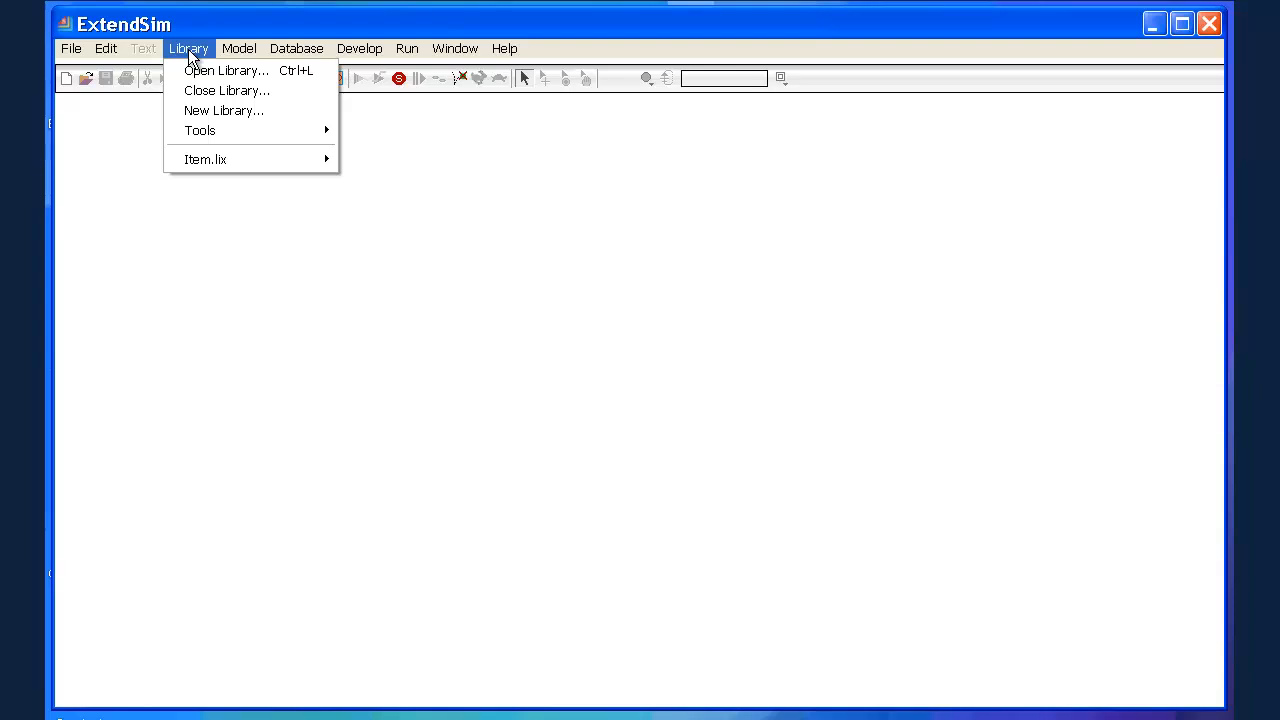
pyautogui.moveTo(205, 159)
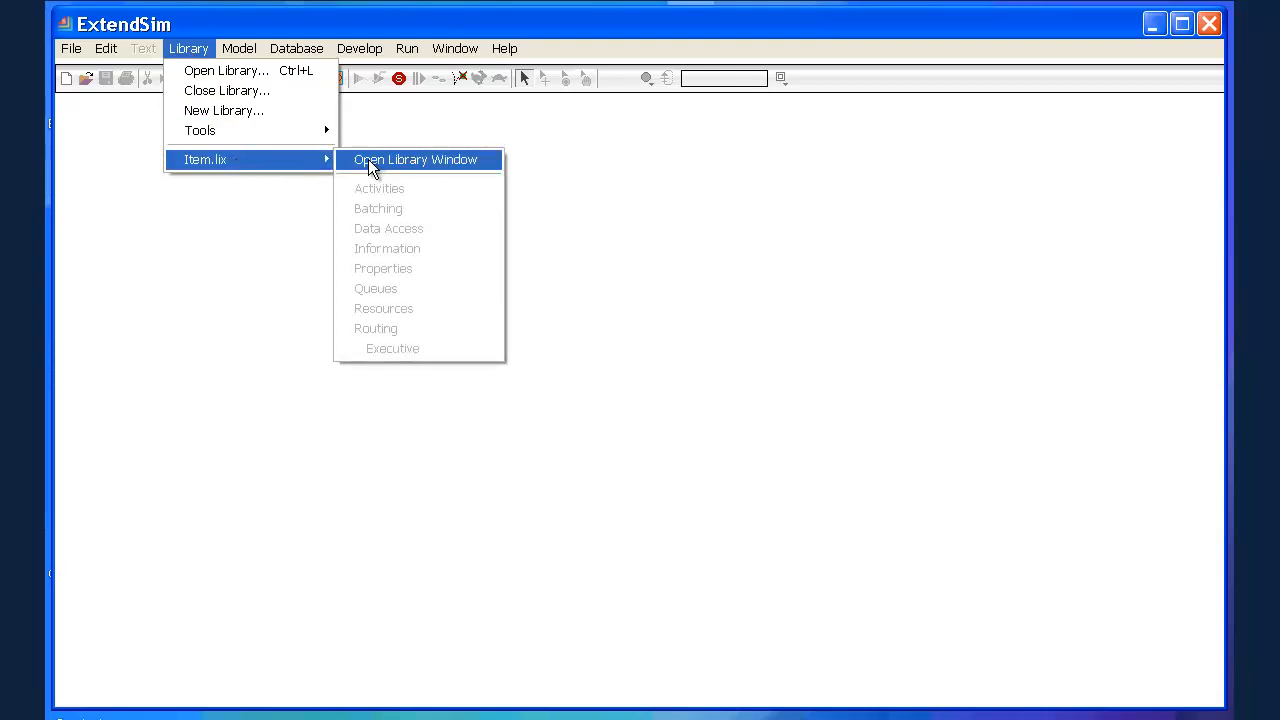
pyautogui.click(415, 159)
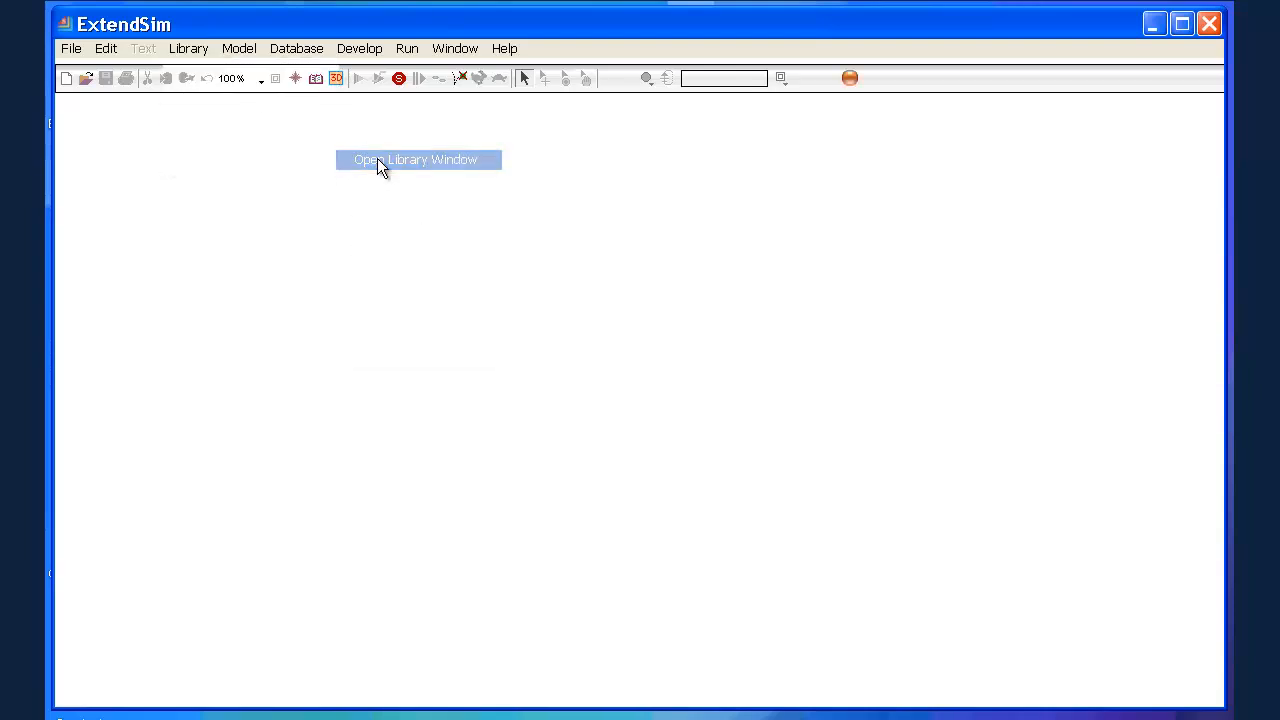
pyautogui.click(417, 159)
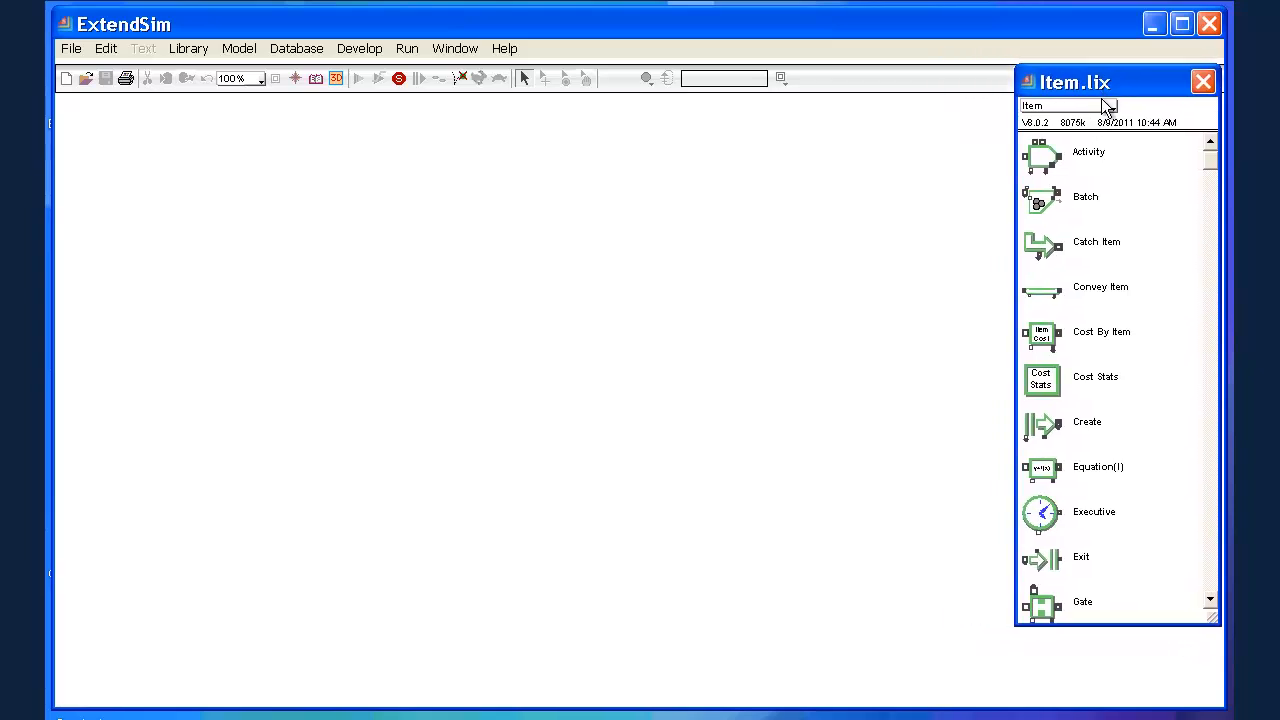
pyautogui.moveTo(1103, 581)
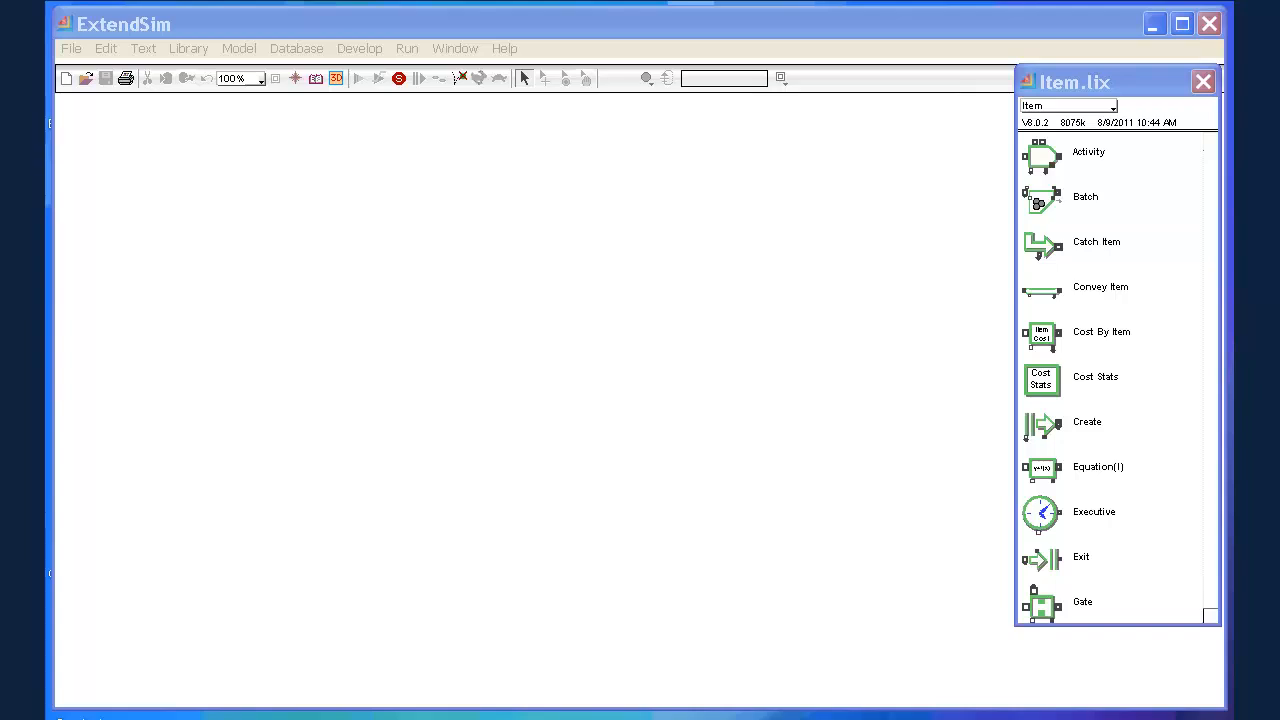
pyautogui.moveTo(917, 583)
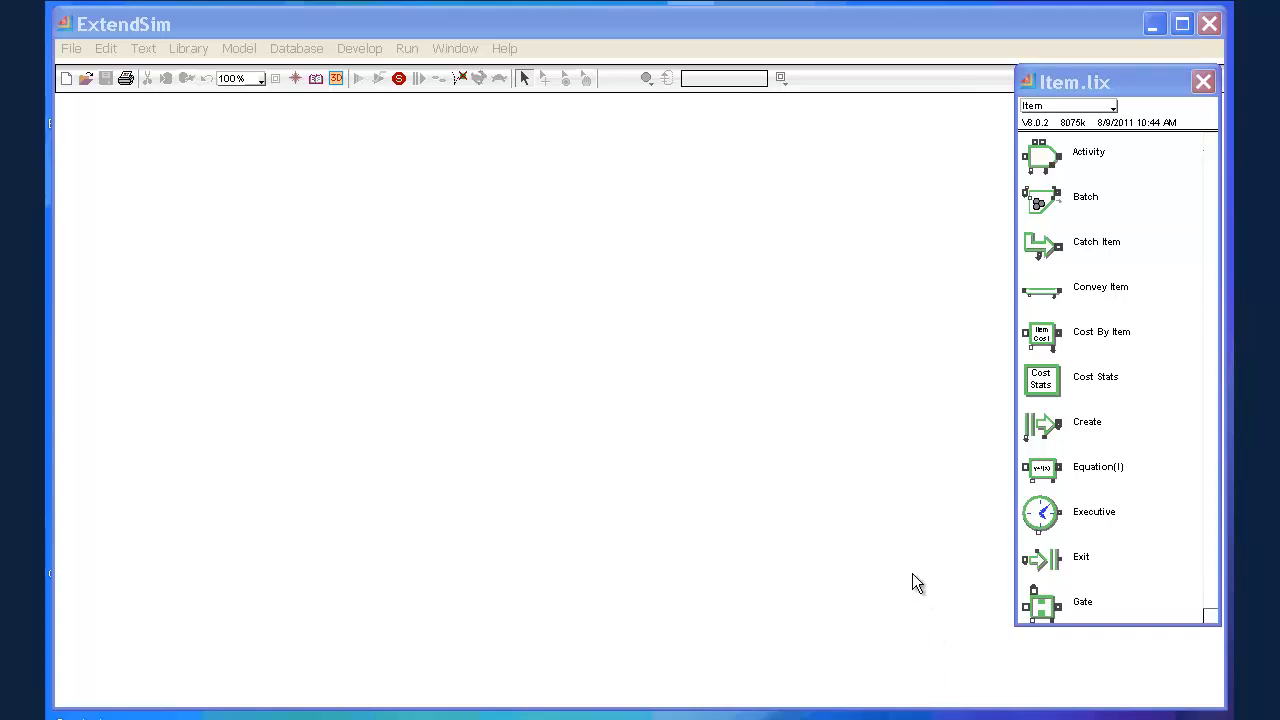
pyautogui.moveTo(1043, 521)
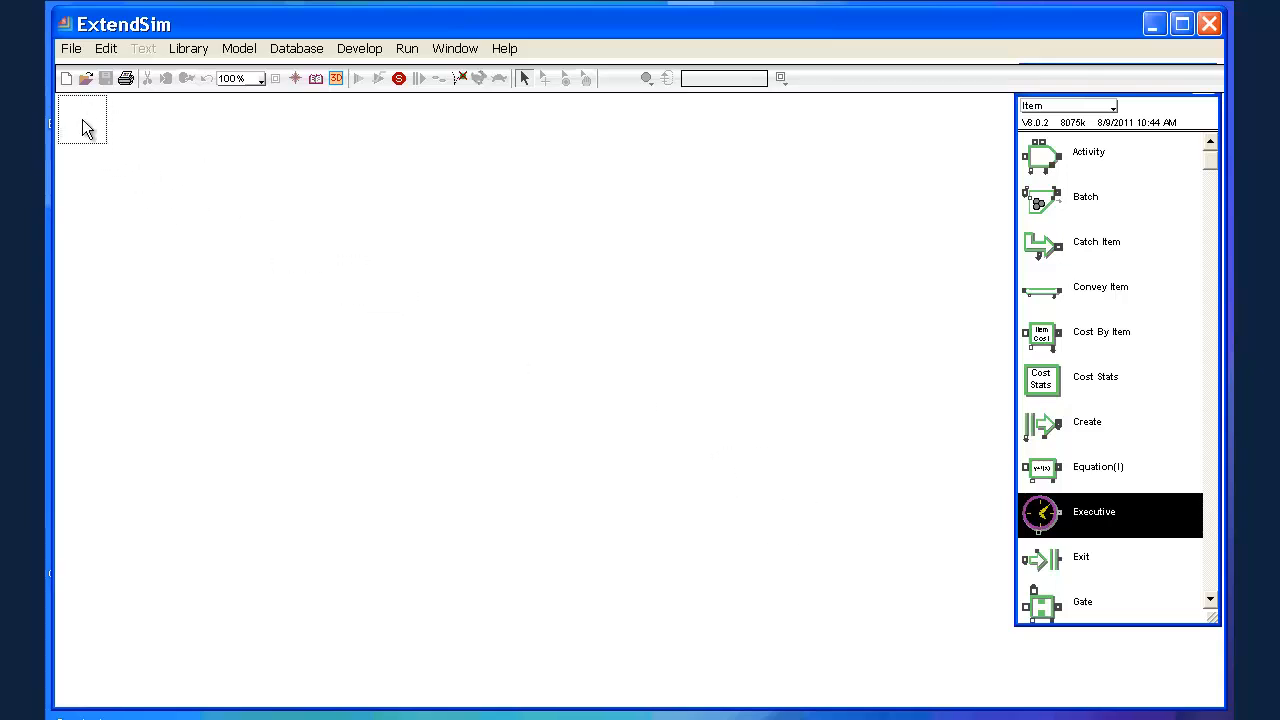
pyautogui.moveTo(696, 407)
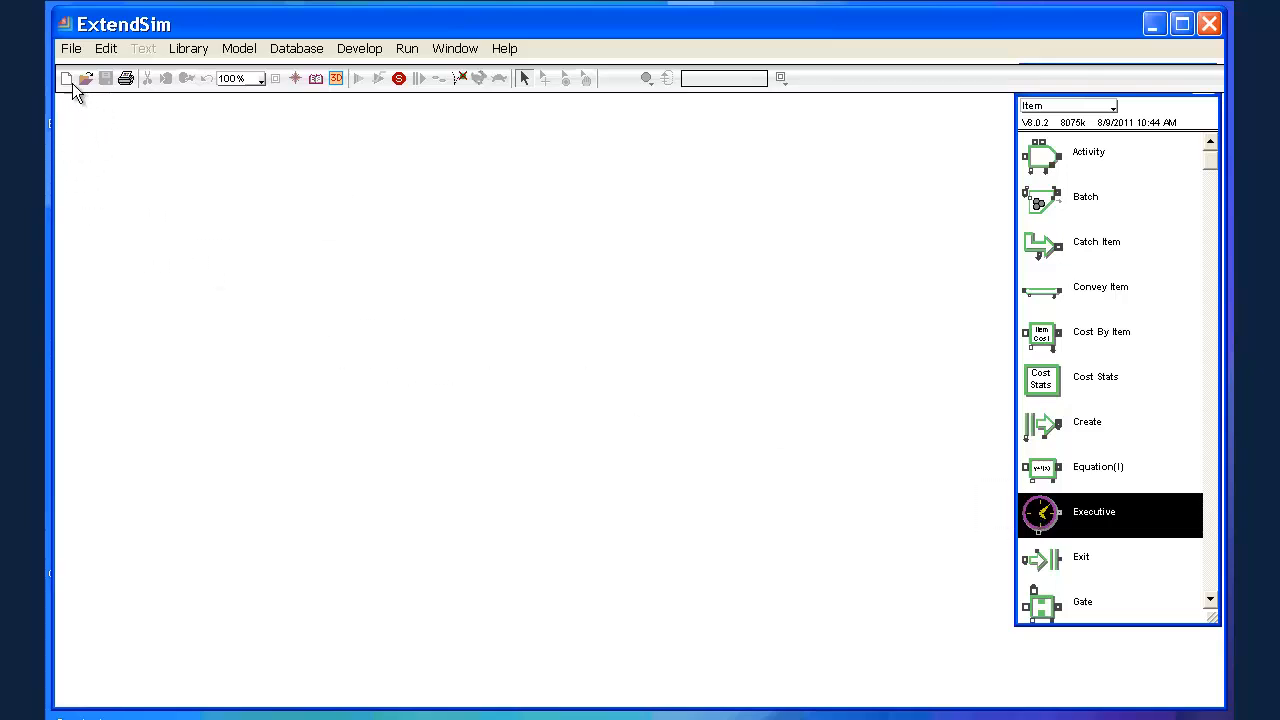
# - Create a new model, Model-2, containing an Executive block
pyautogui.click(71, 48)
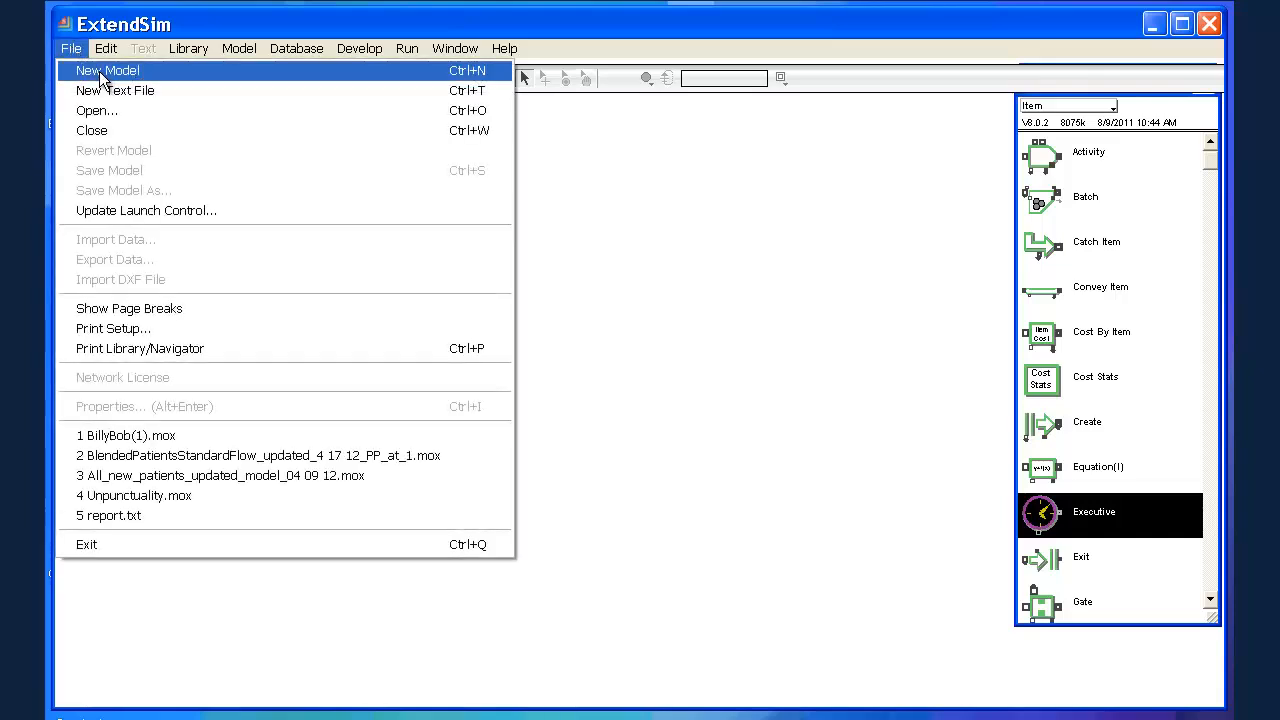
pyautogui.click(106, 70)
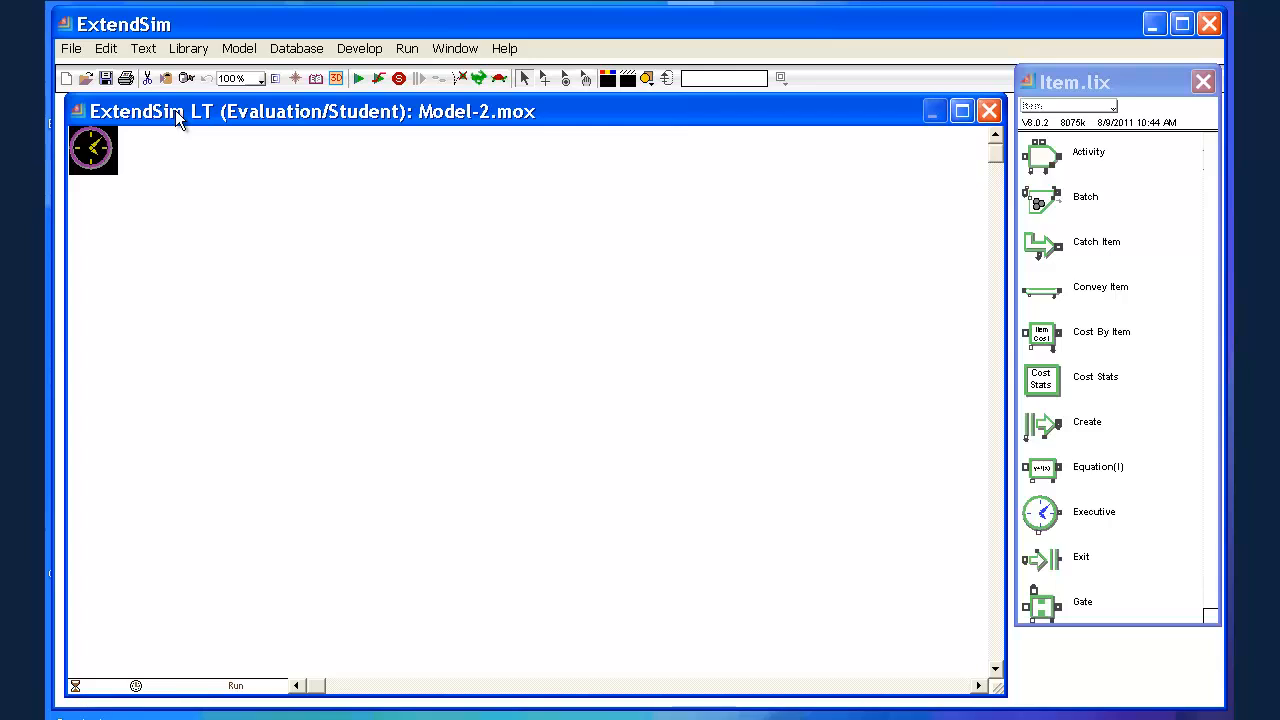
pyautogui.moveTo(92, 150)
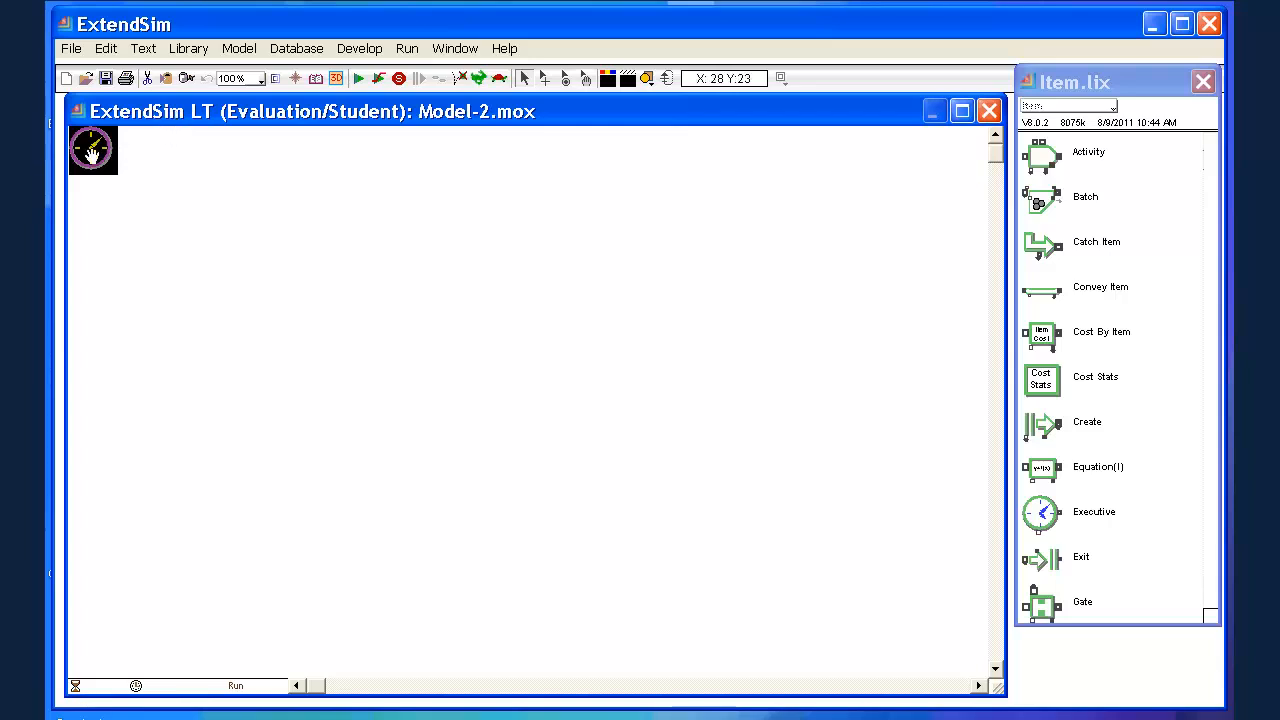
# - Set the Executive block to stop when the count connector value is >= 15
pyautogui.doubleClick(92, 150)
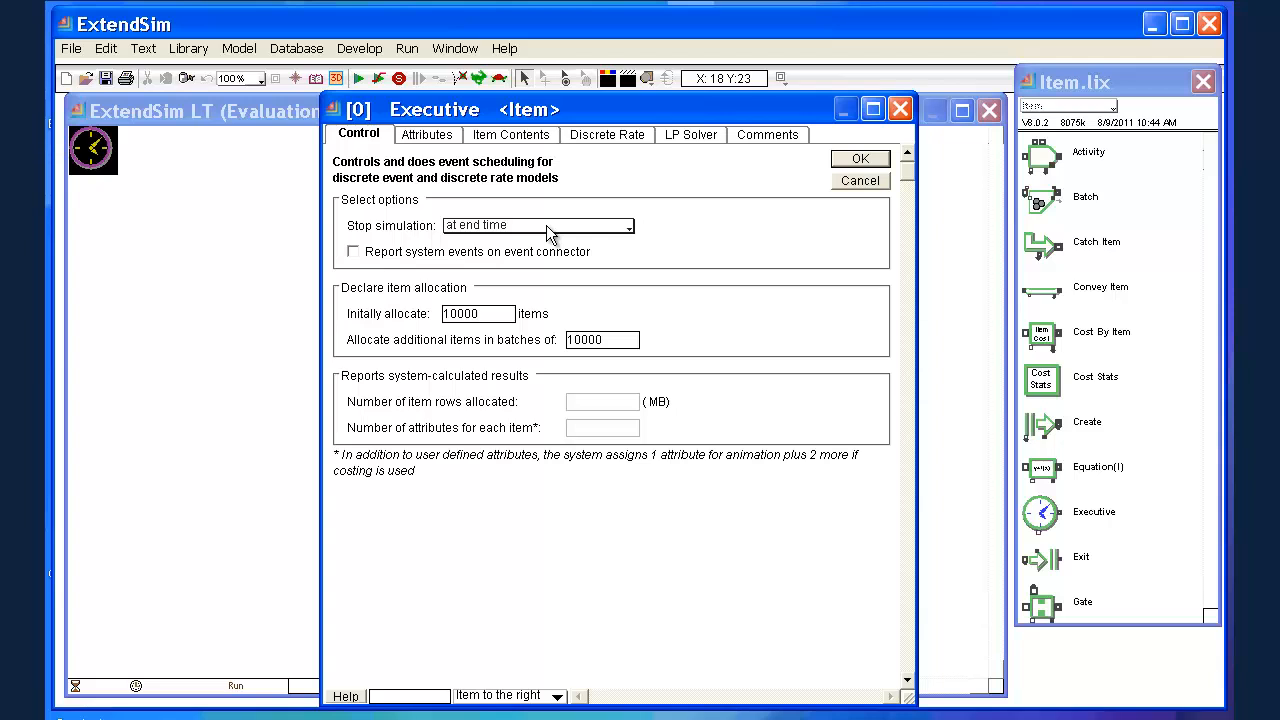
pyautogui.moveTo(435, 237)
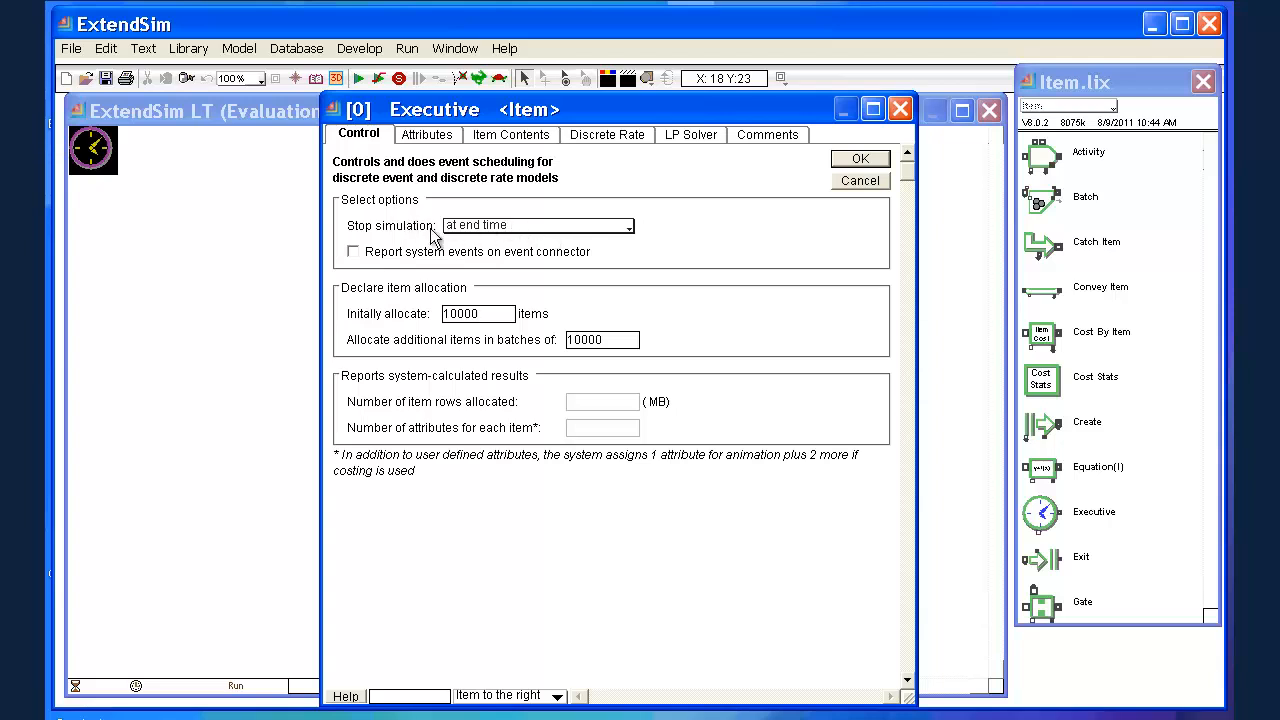
pyautogui.moveTo(462, 240)
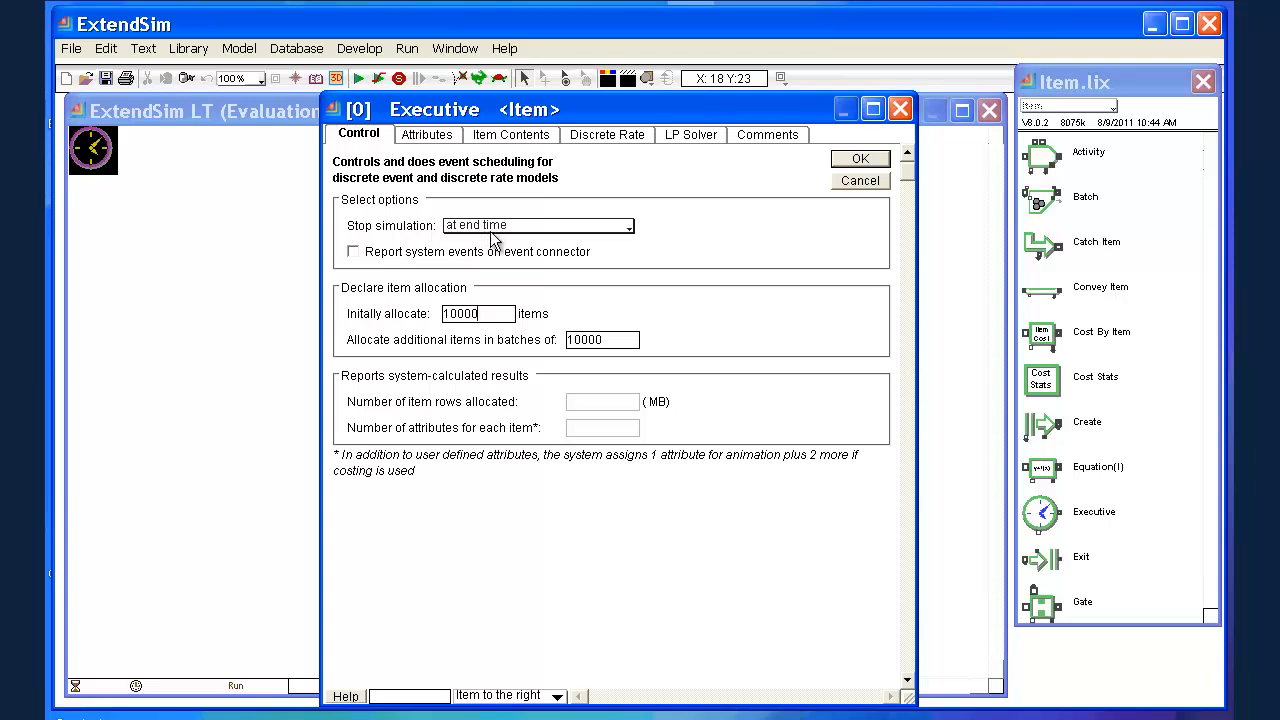
pyautogui.moveTo(632, 237)
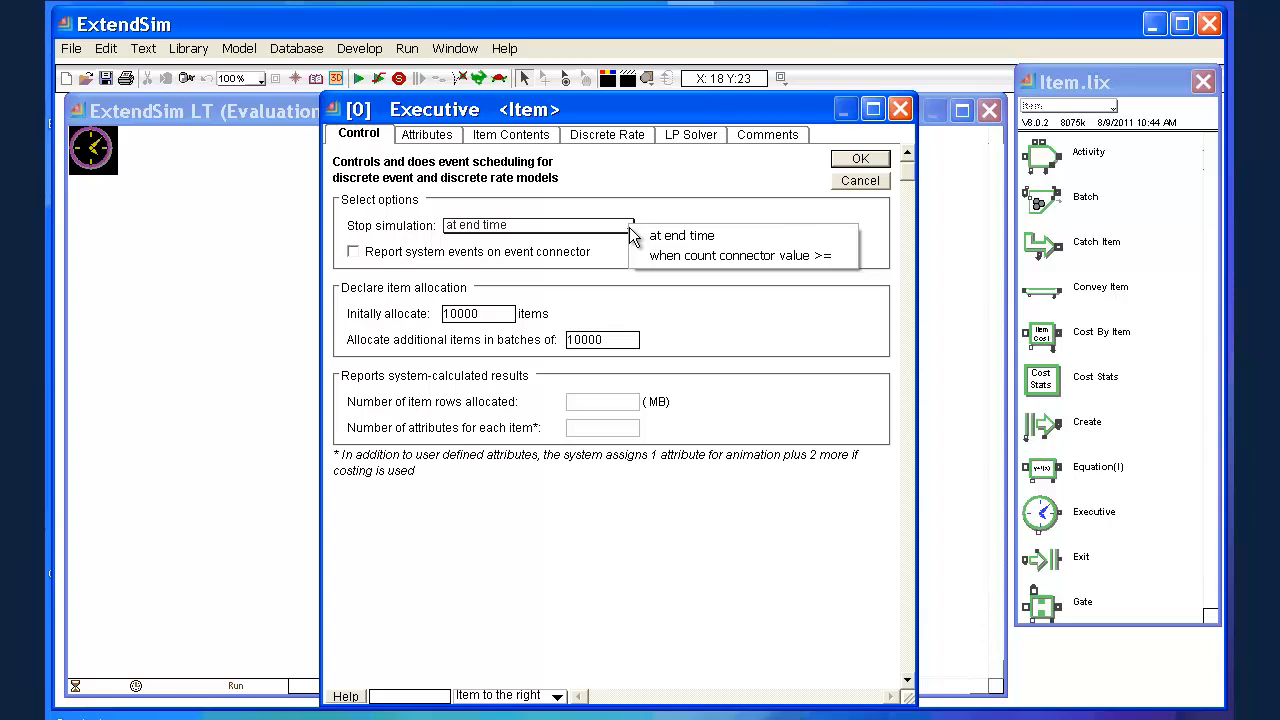
pyautogui.moveTo(740, 255)
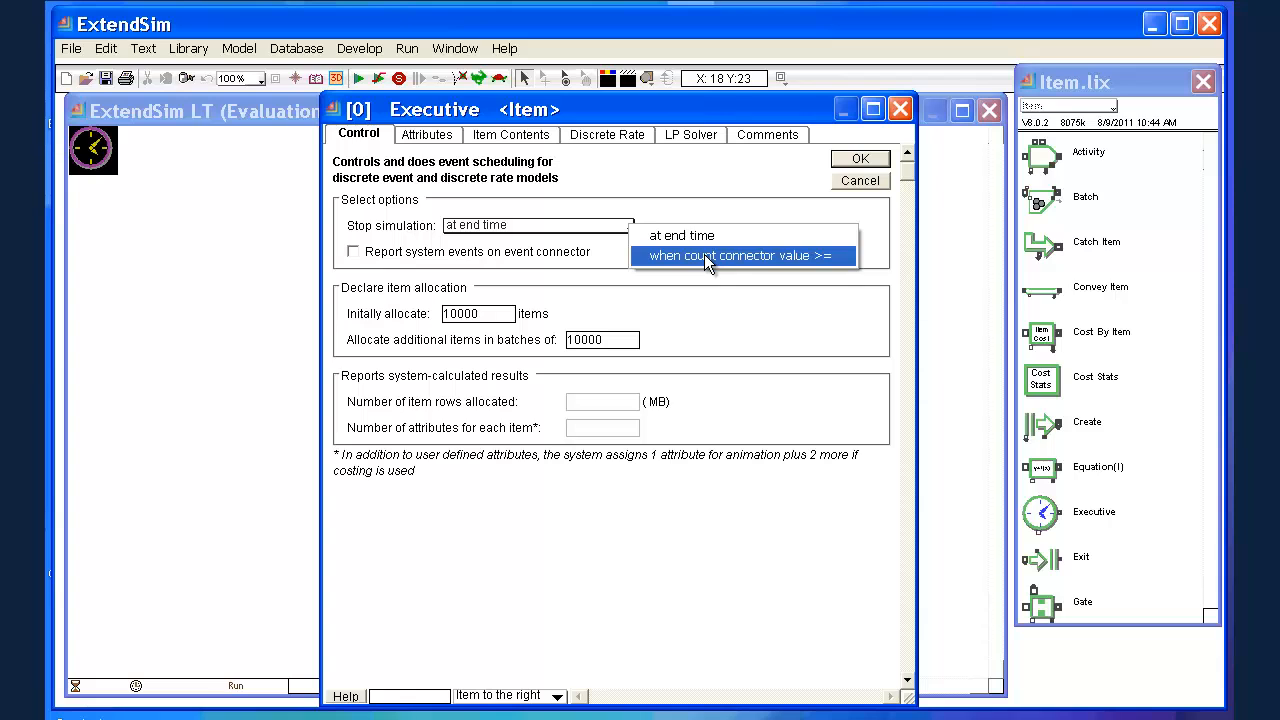
pyautogui.click(740, 255)
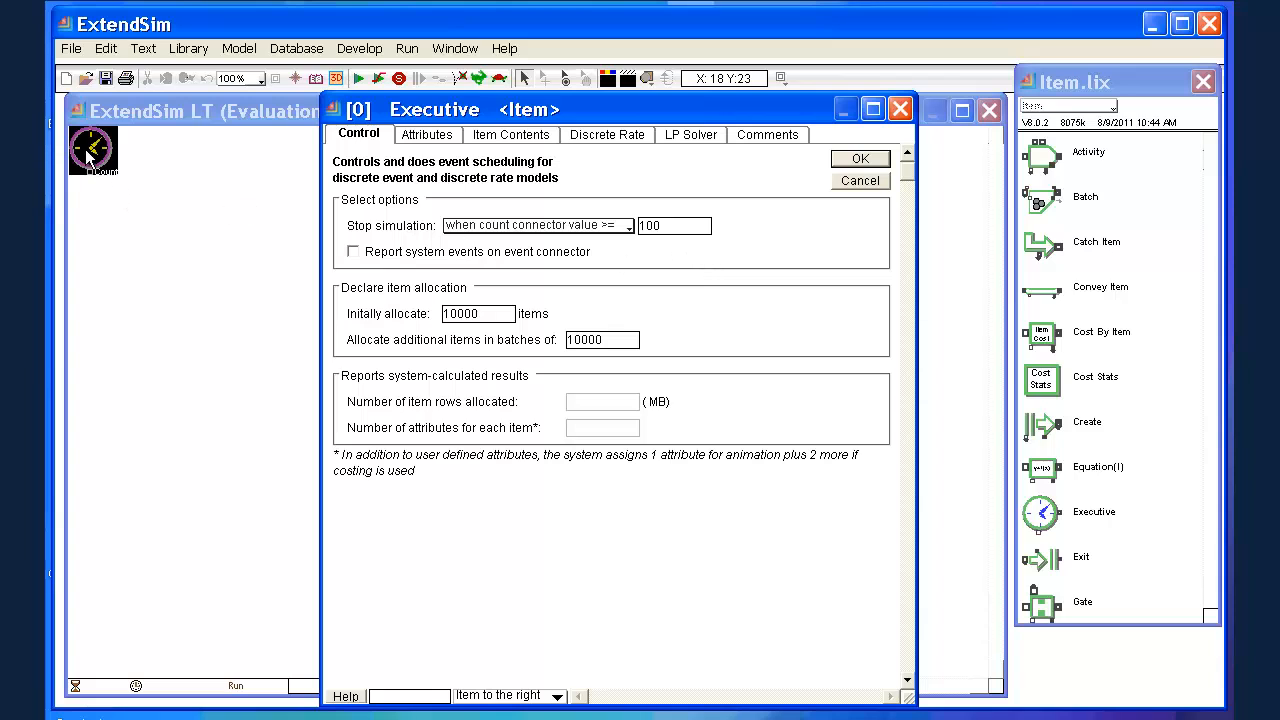
pyautogui.moveTo(96, 186)
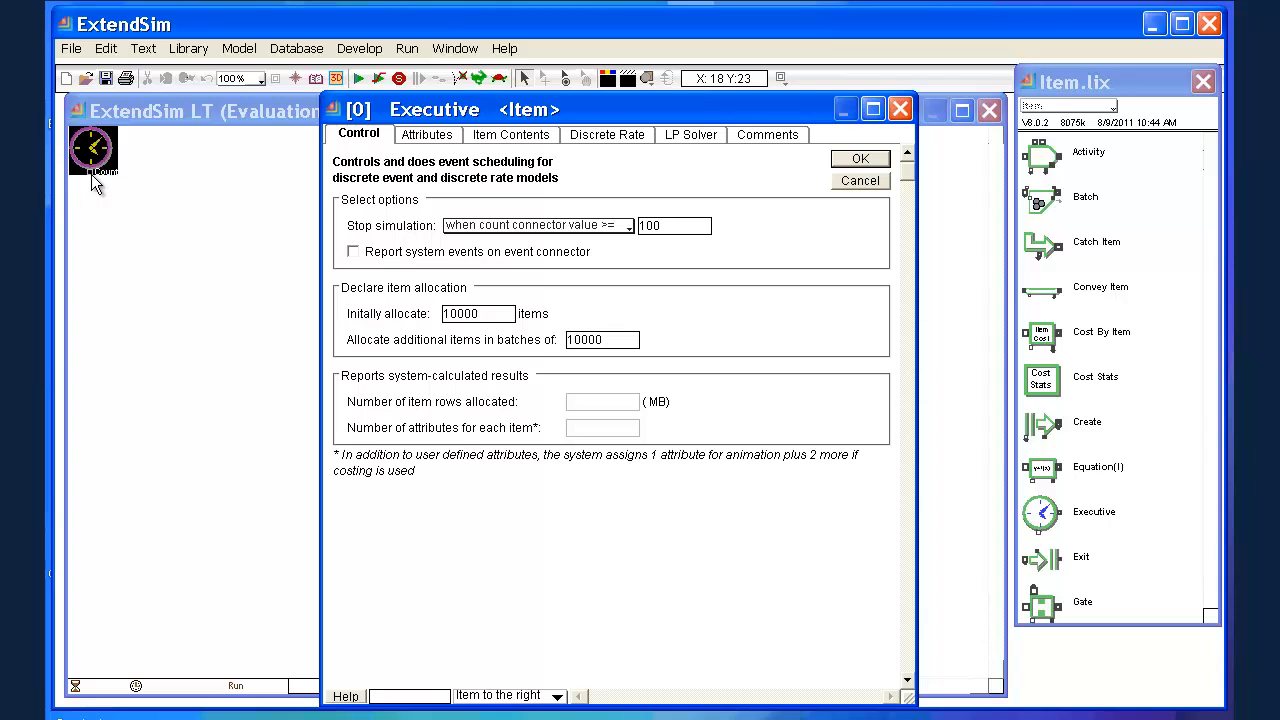
pyautogui.moveTo(108, 186)
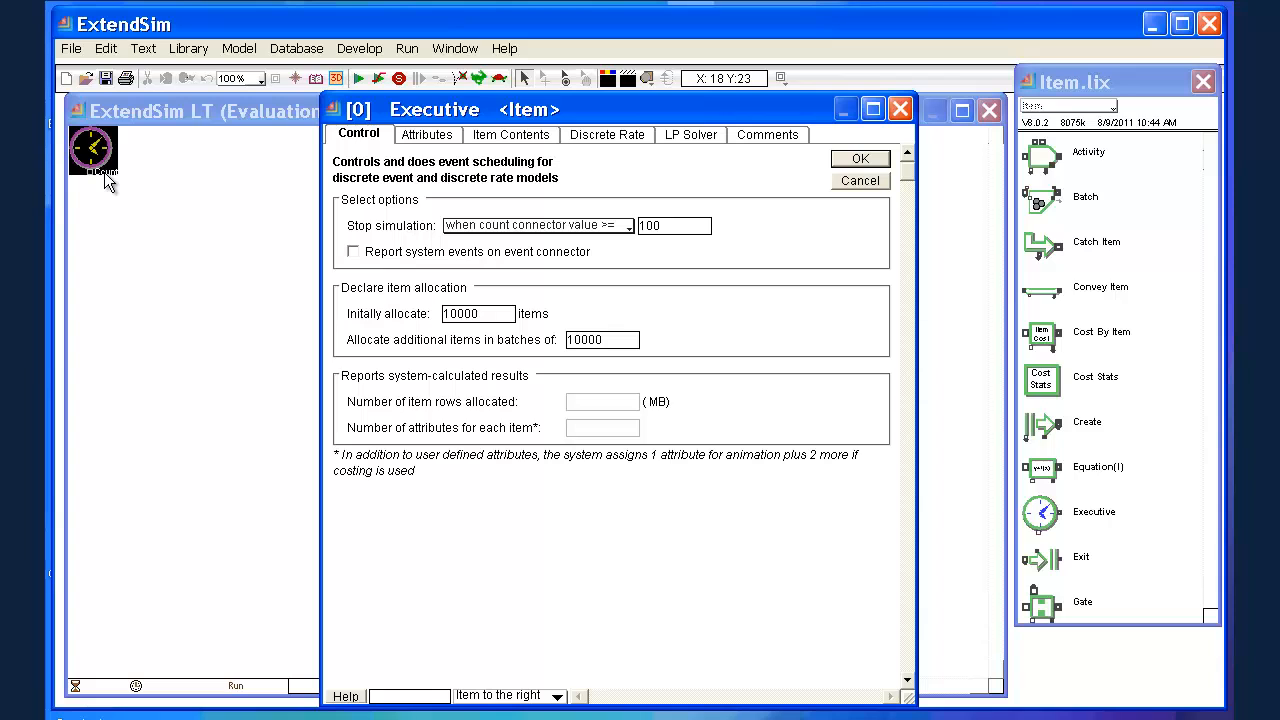
pyautogui.moveTo(530, 225)
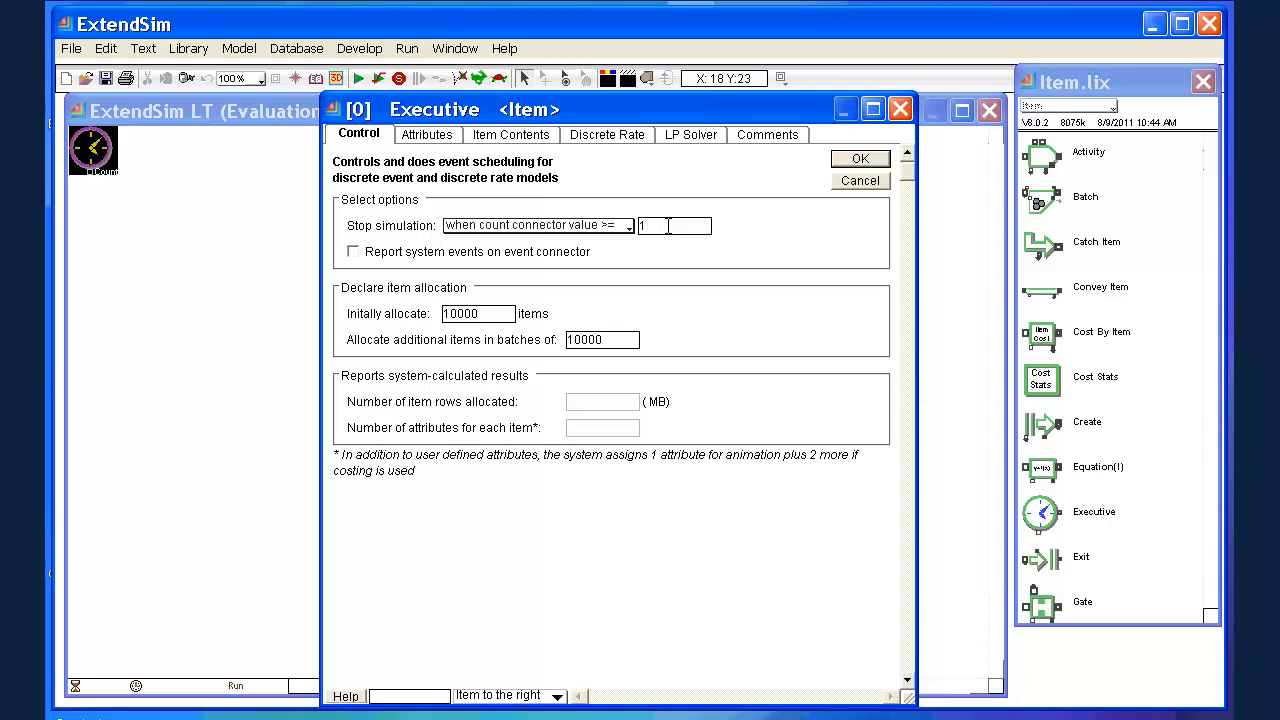
pyautogui.write('5')
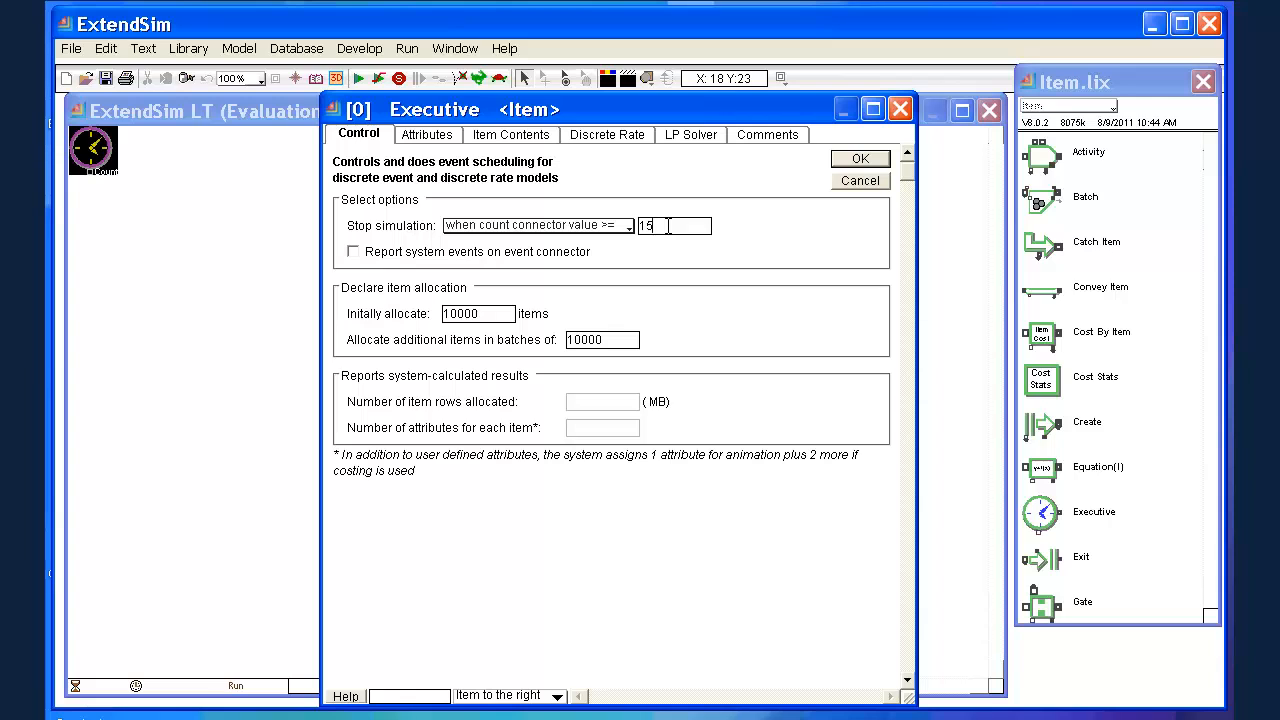
pyautogui.moveTo(678, 225)
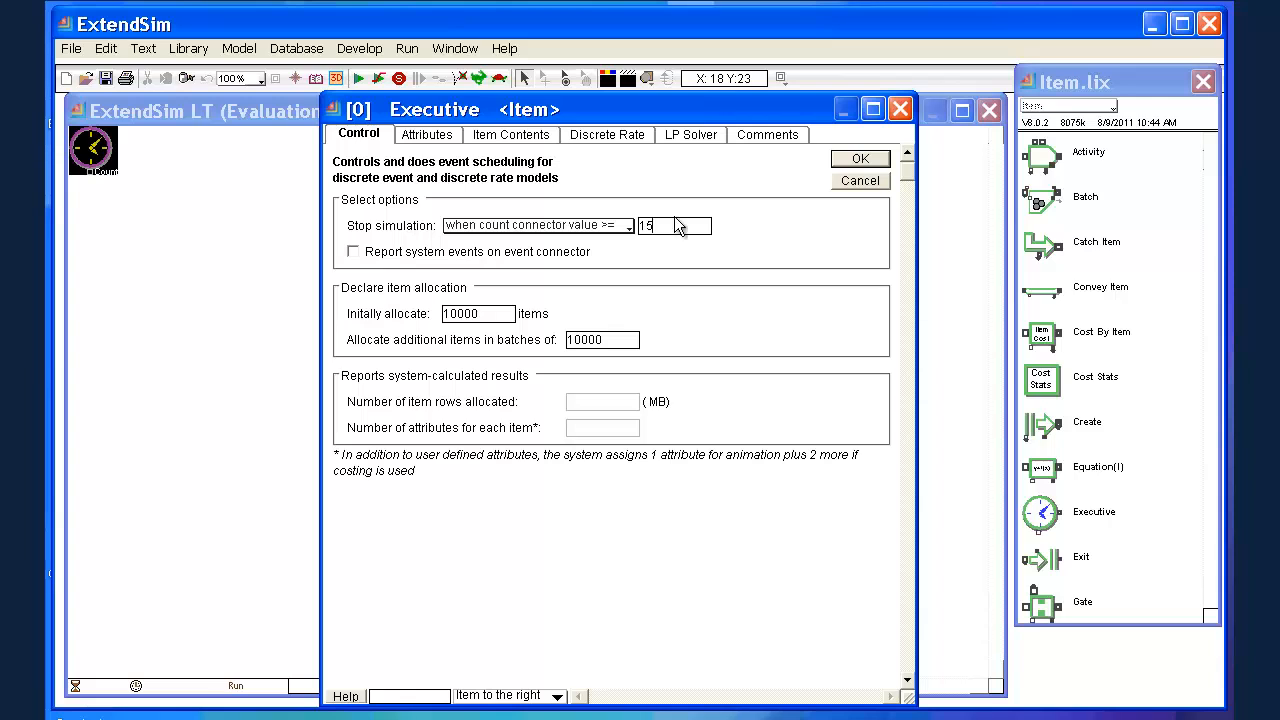
pyautogui.moveTo(806, 202)
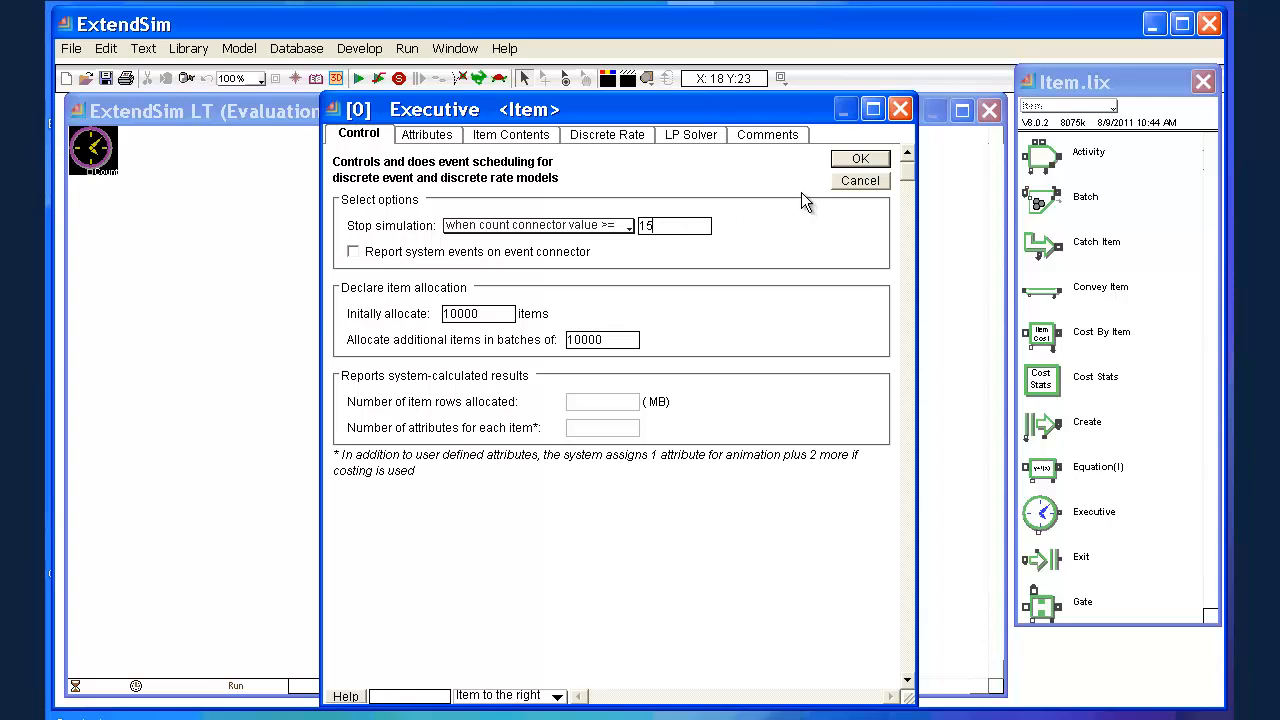
pyautogui.moveTo(682, 292)
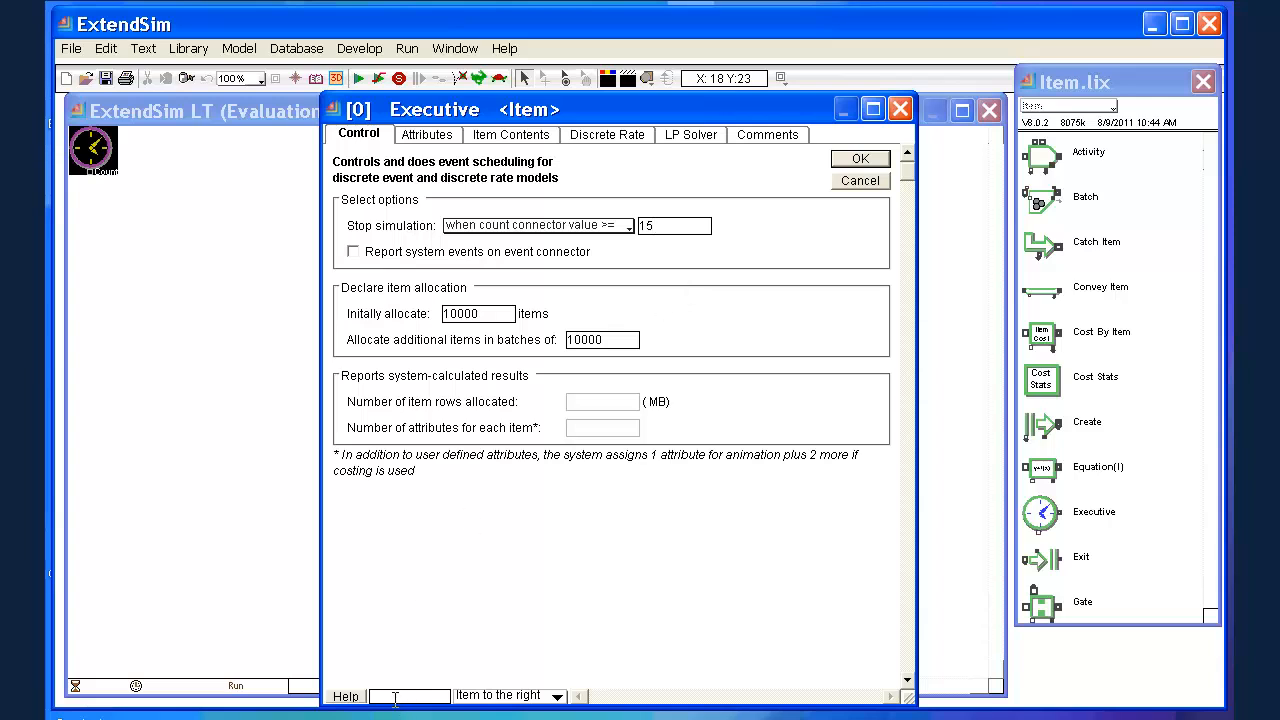
pyautogui.moveTo(448, 587)
pyautogui.write('Executive')
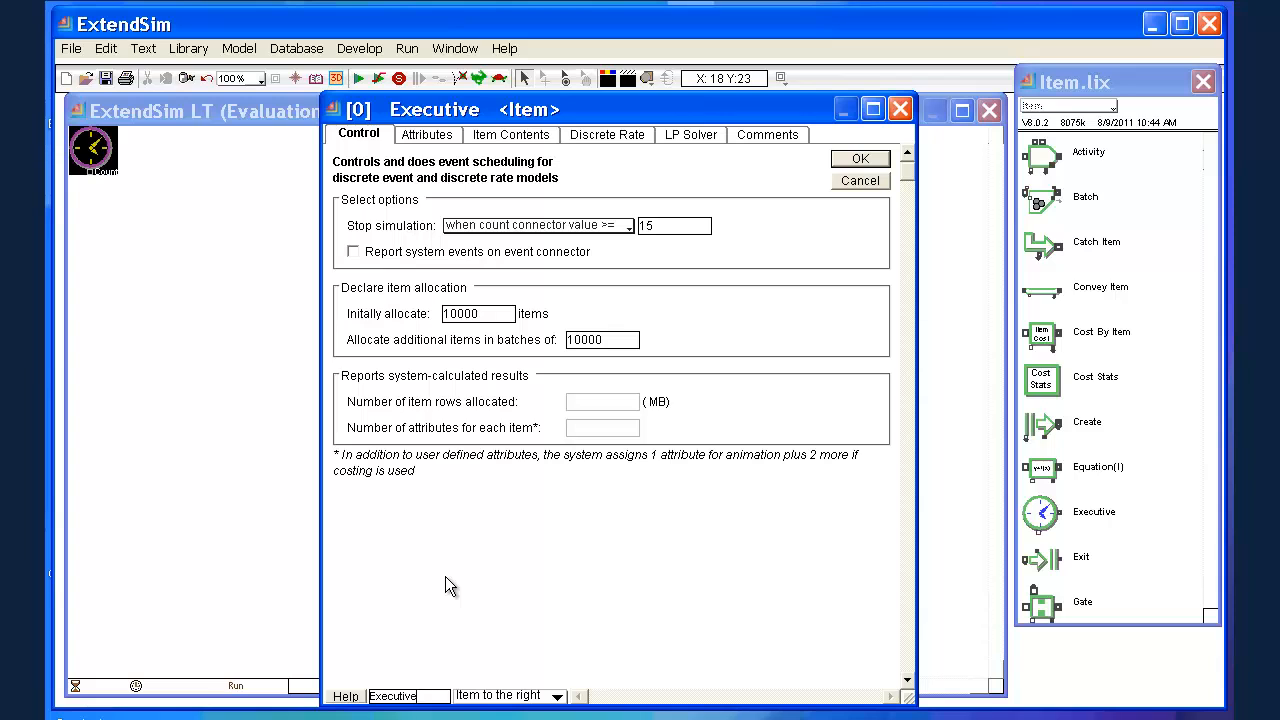
pyautogui.moveTo(351, 697)
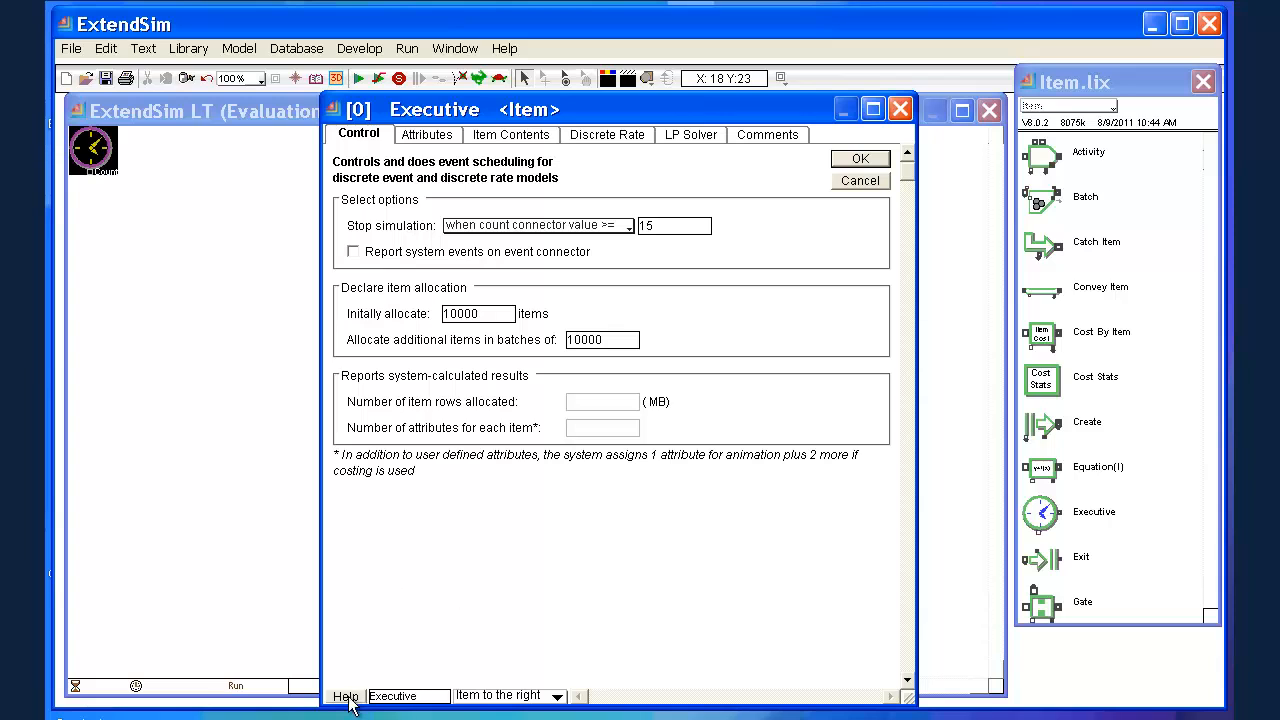
# - Read through the Executive block's Help window, scrolling down, then close it
pyautogui.click(345, 696)
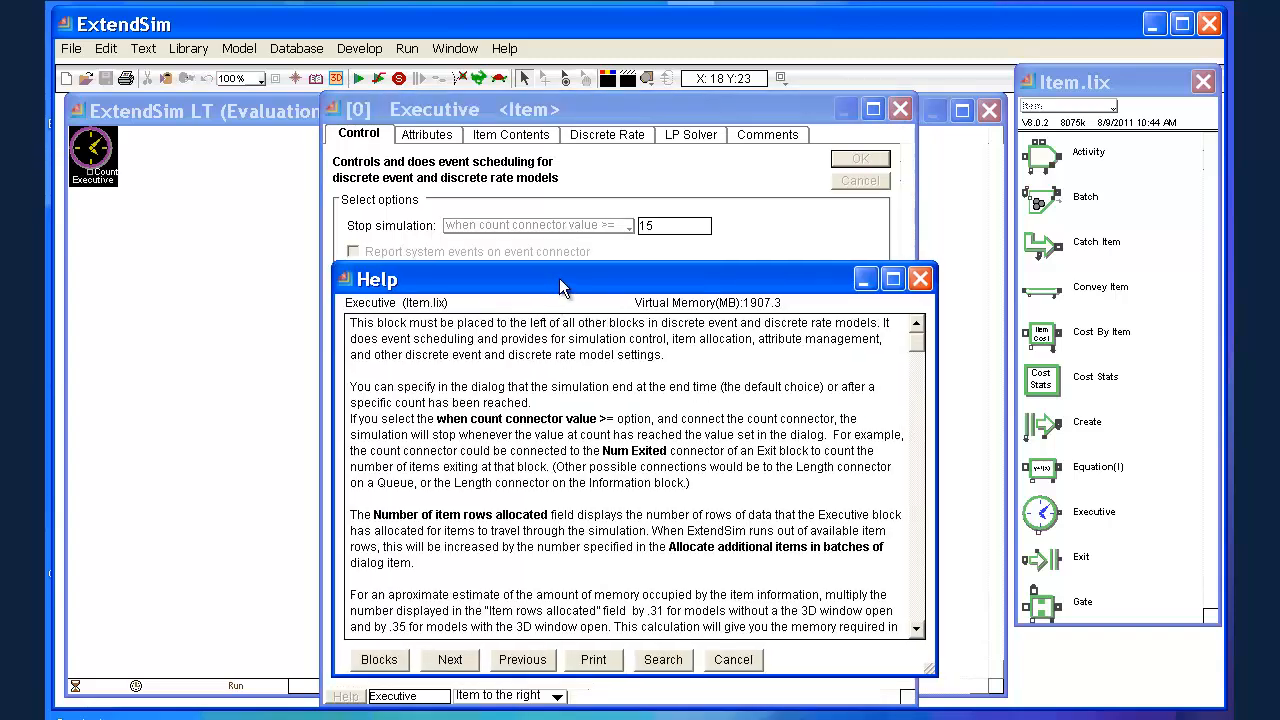
pyautogui.moveTo(560, 279); pyautogui.dragTo(560, 203)
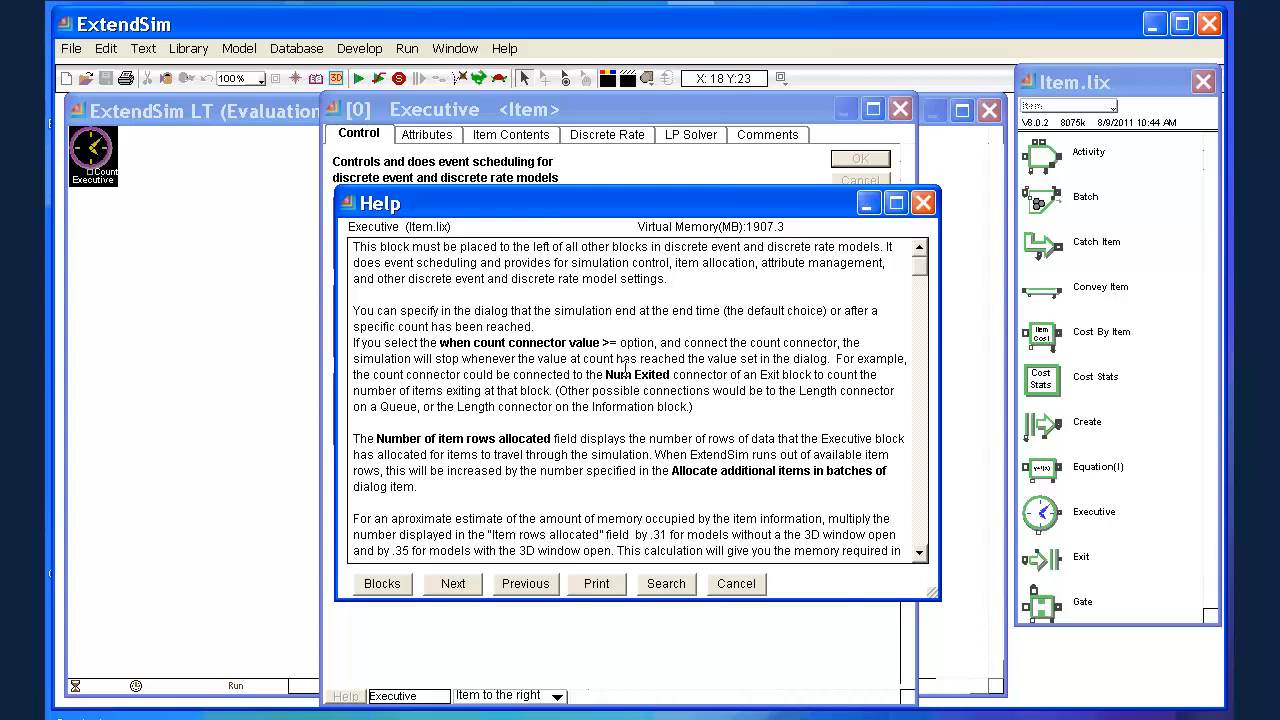
pyautogui.moveTo(845, 541)
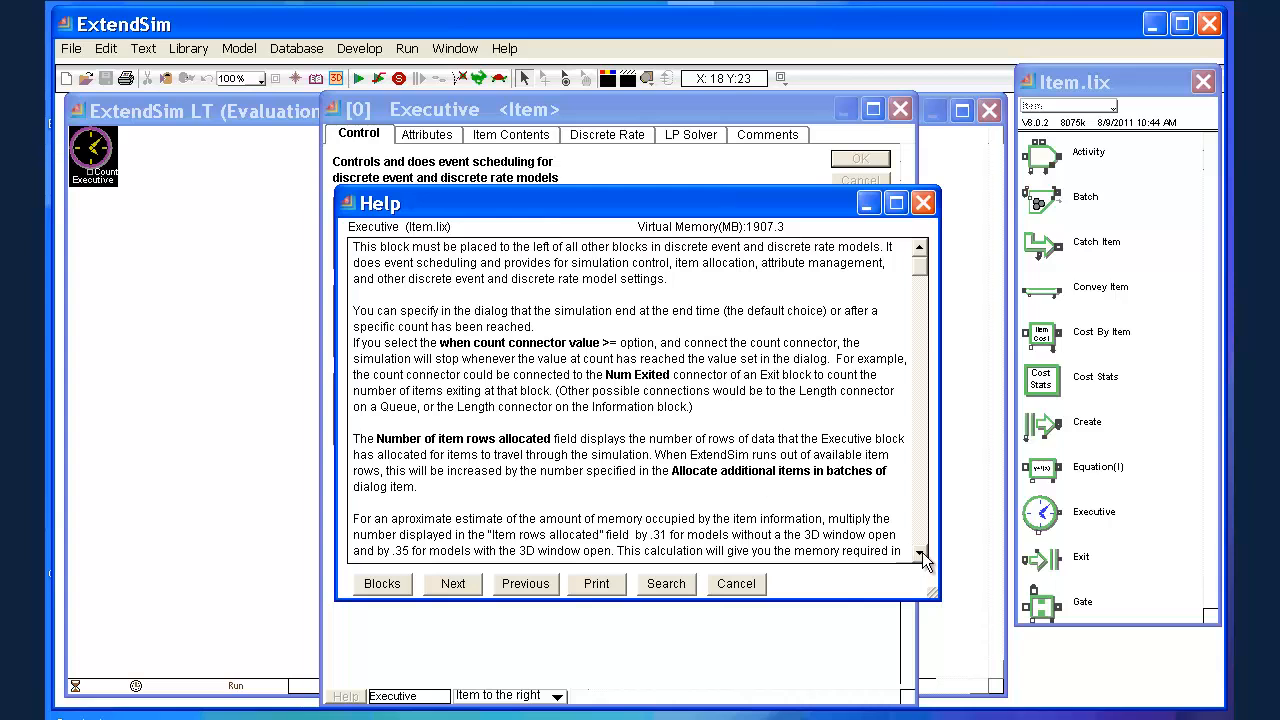
pyautogui.moveTo(670, 205)
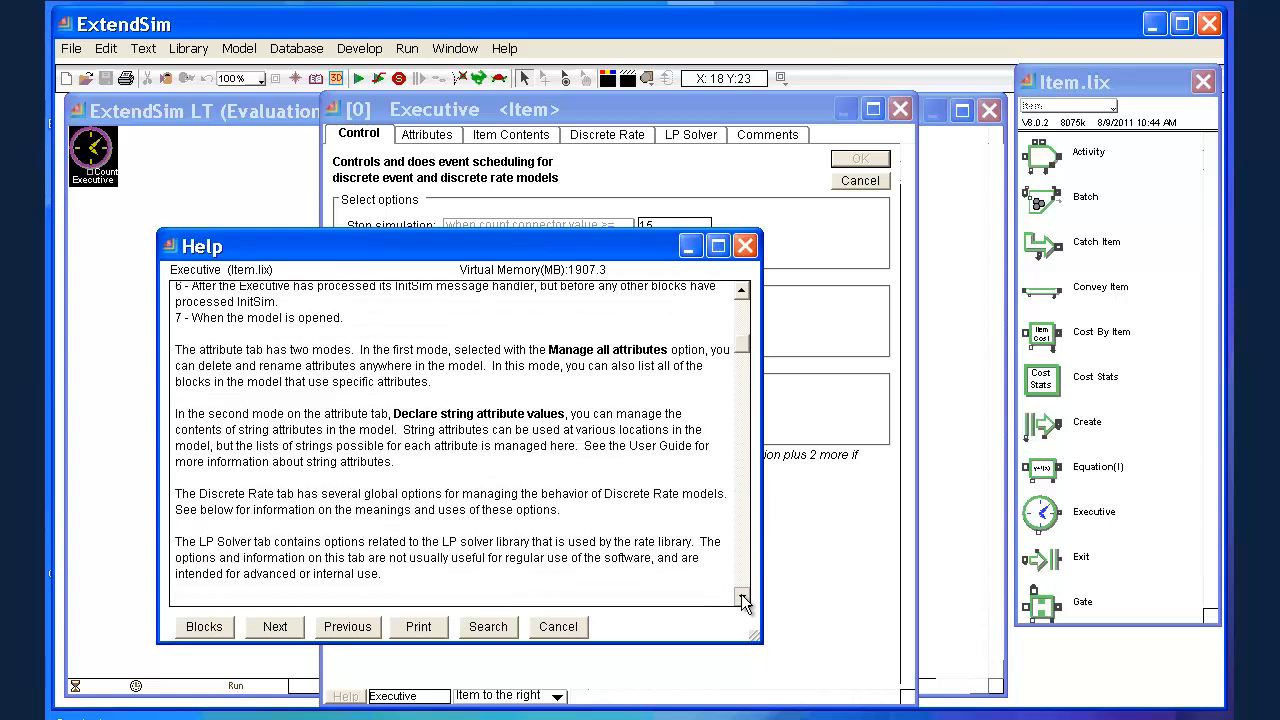
pyautogui.scroll(-3)
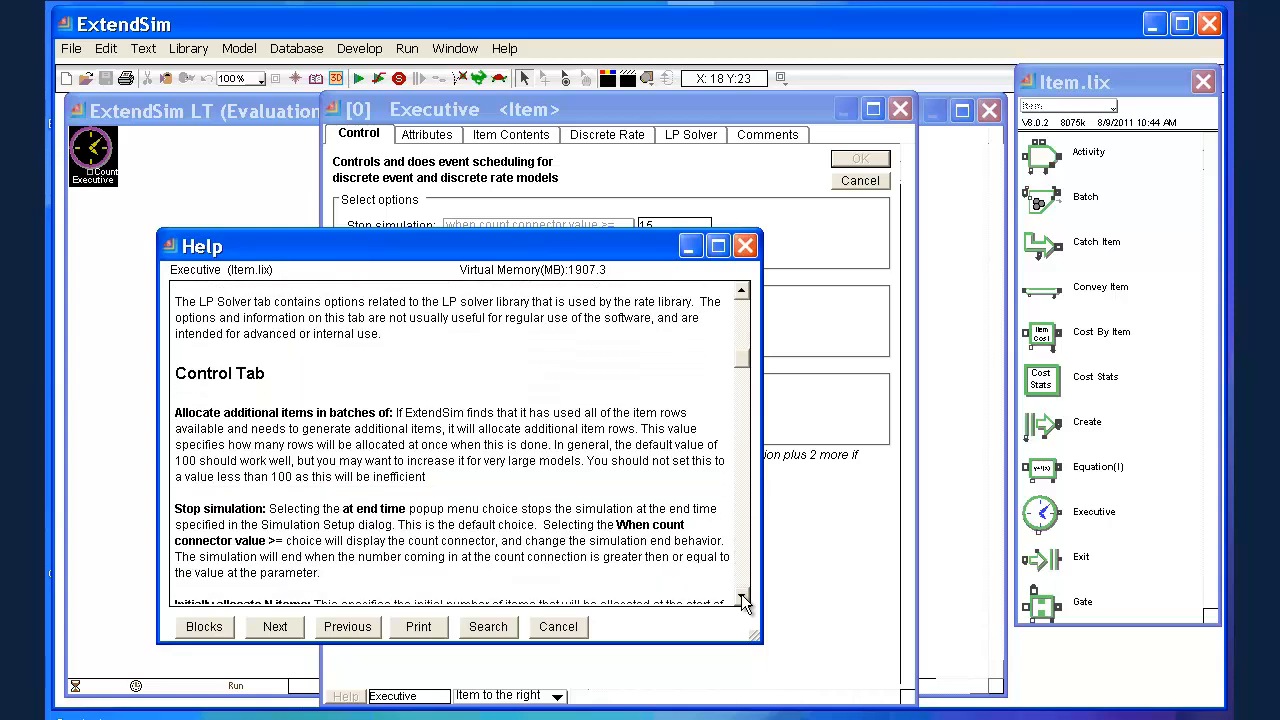
pyautogui.scroll(-3)
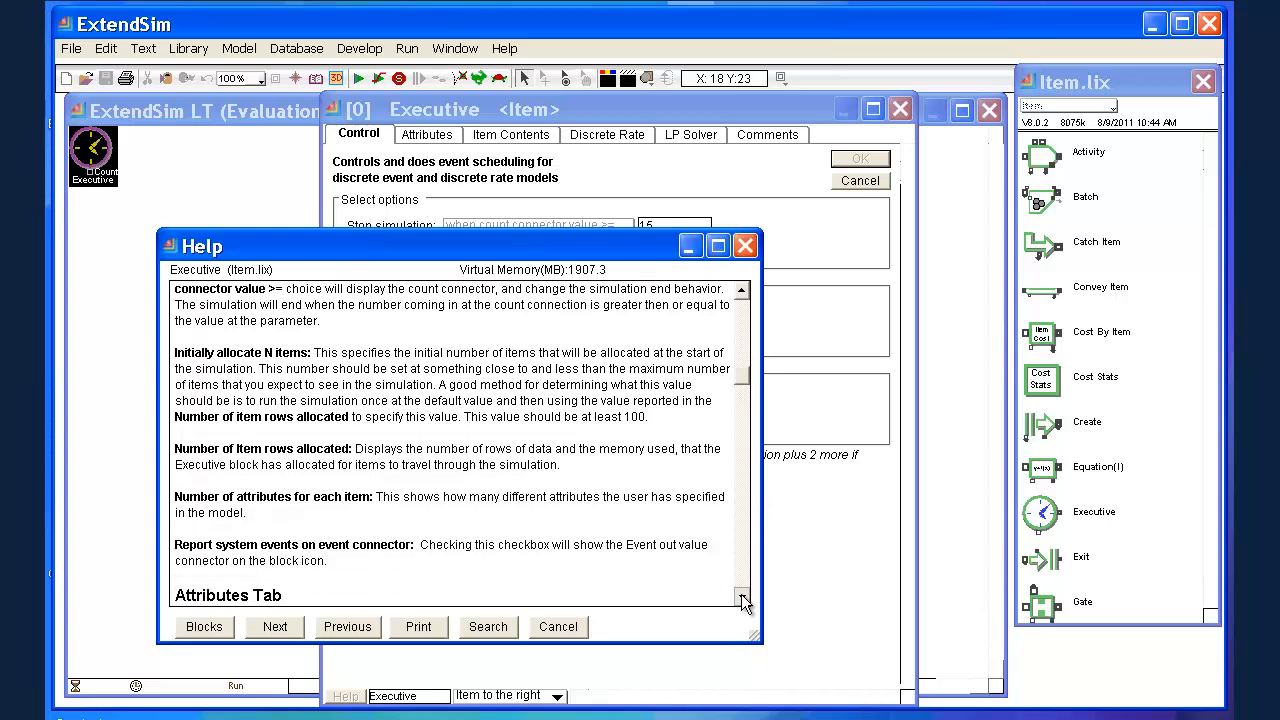
pyautogui.scroll(-3)
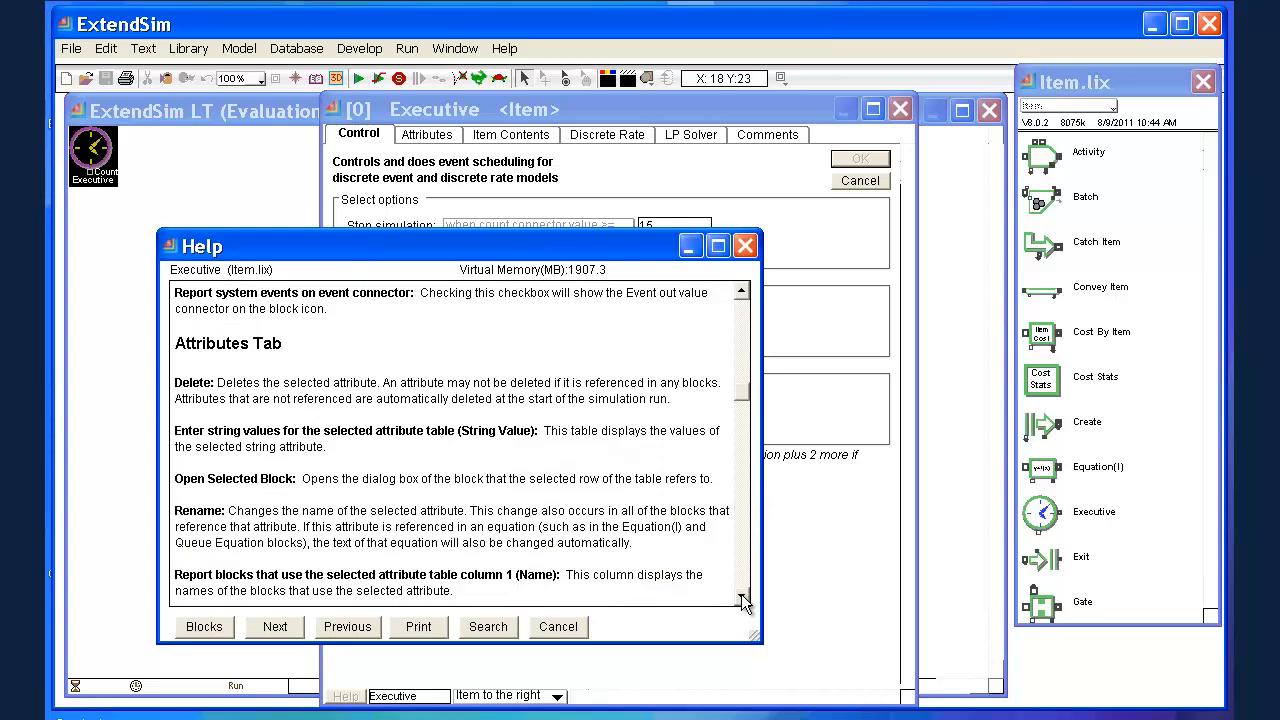
pyautogui.moveTo(677, 472)
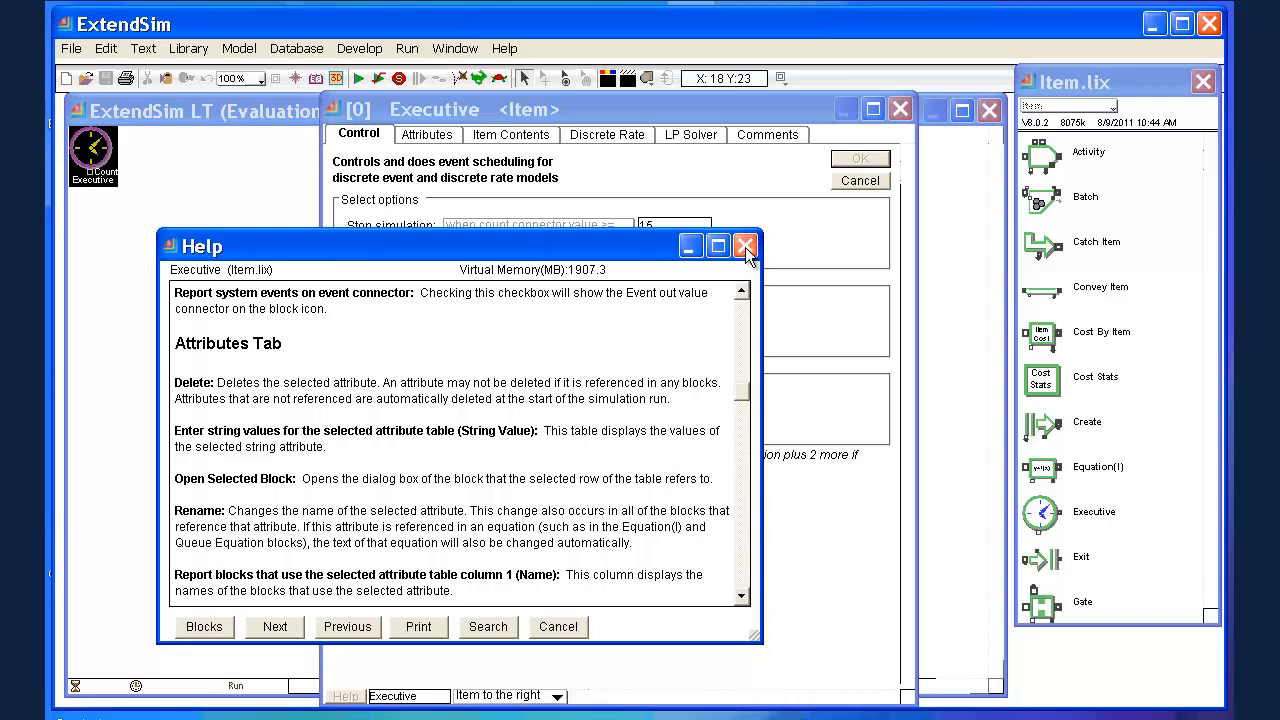
pyautogui.click(745, 246)
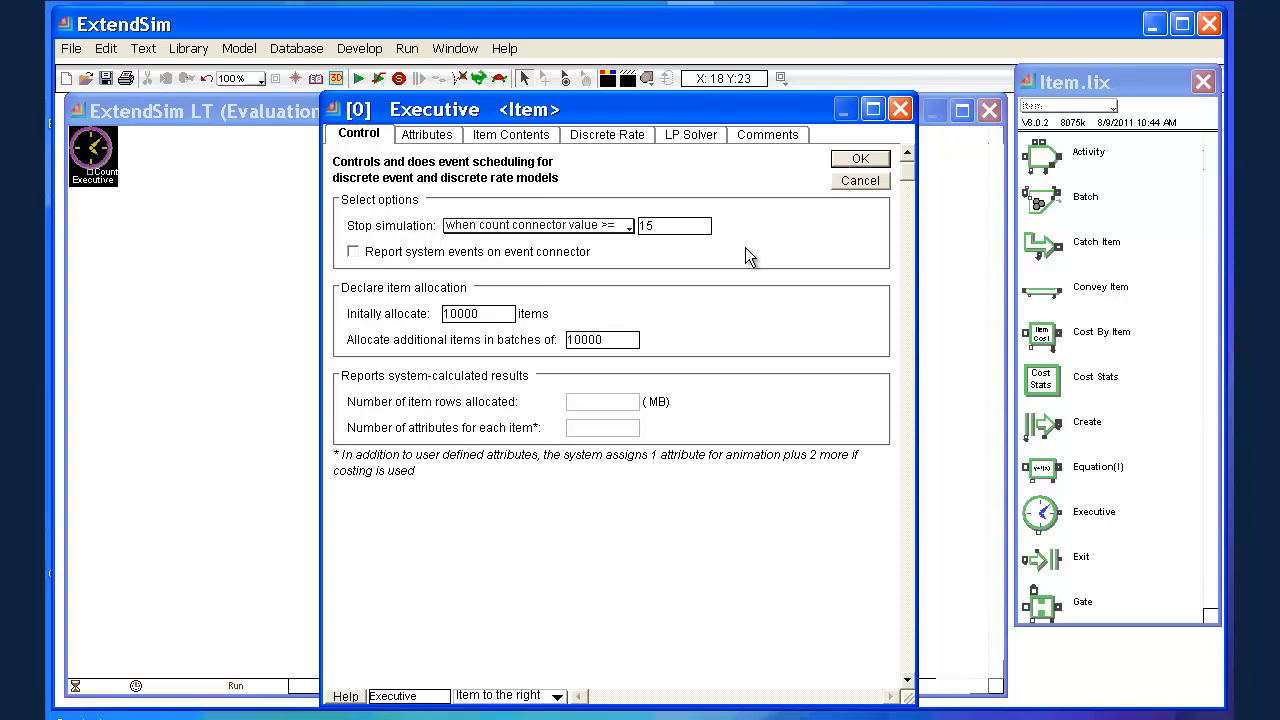
pyautogui.moveTo(518, 195)
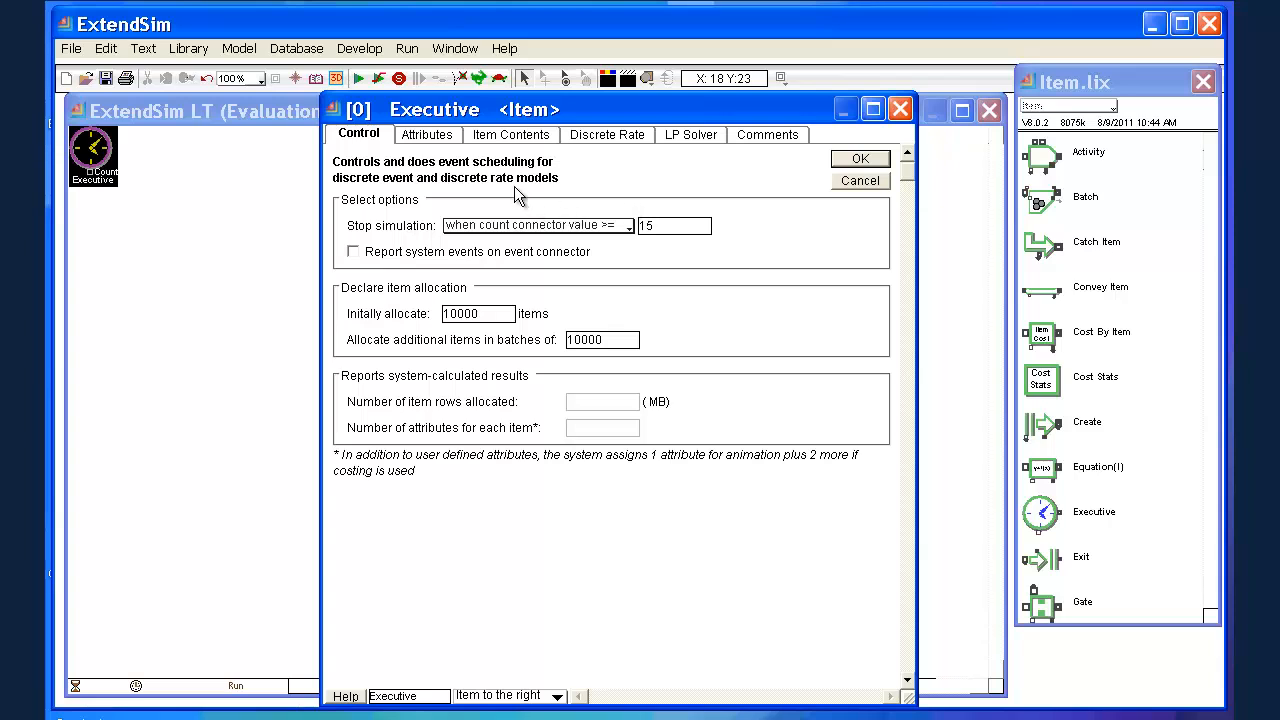
# - View the Executive block's Attributes tab, which manages all attributes and lists none
pyautogui.click(426, 134)
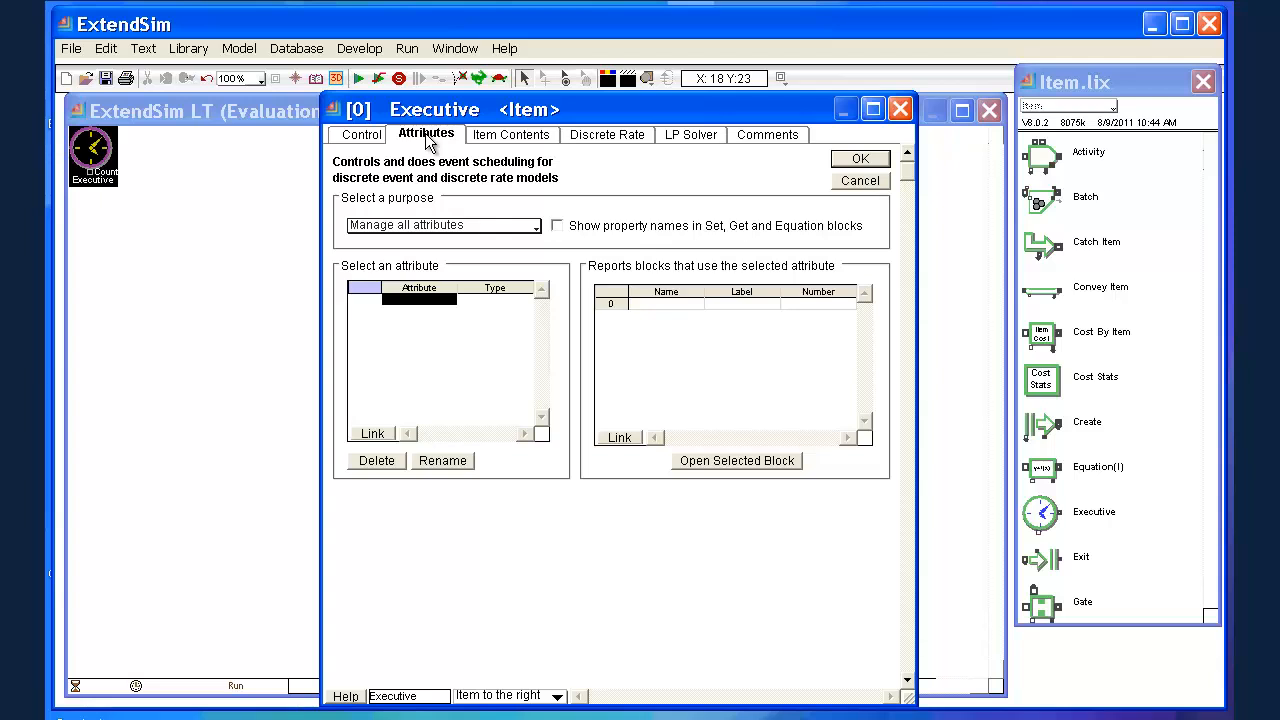
pyautogui.moveTo(565, 188)
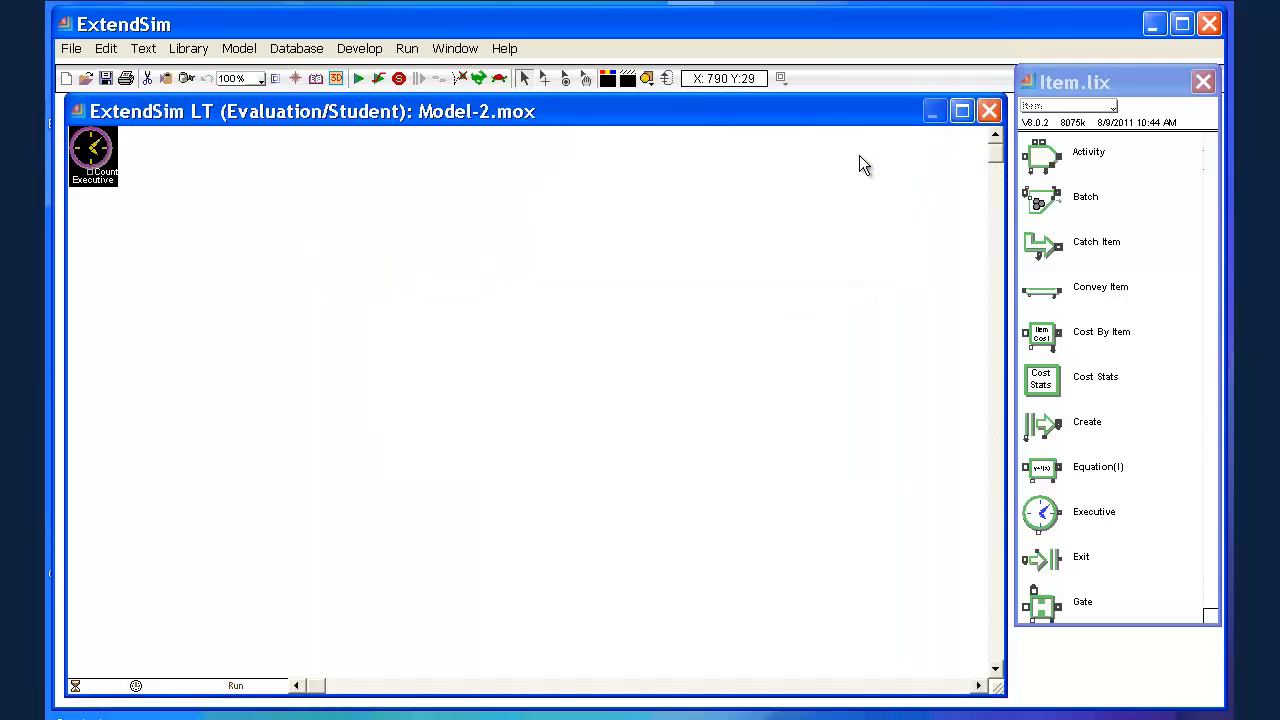
pyautogui.click(93, 155)
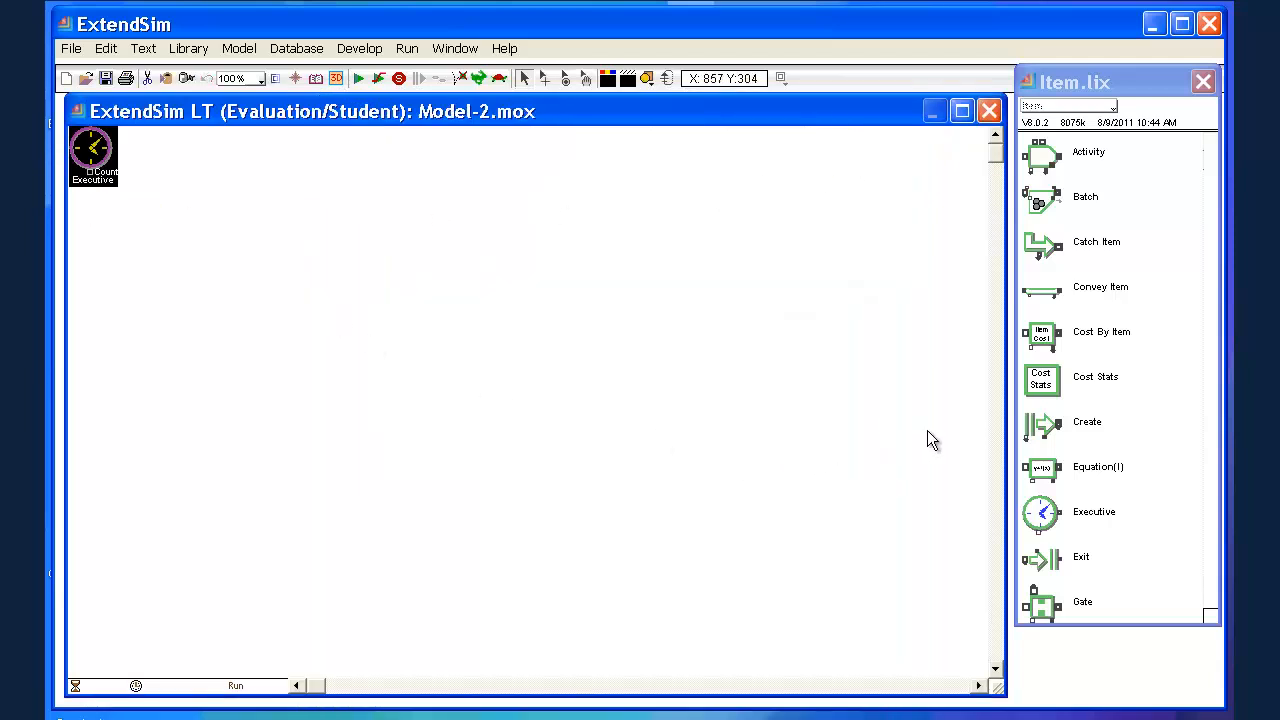
pyautogui.moveTo(1043, 432)
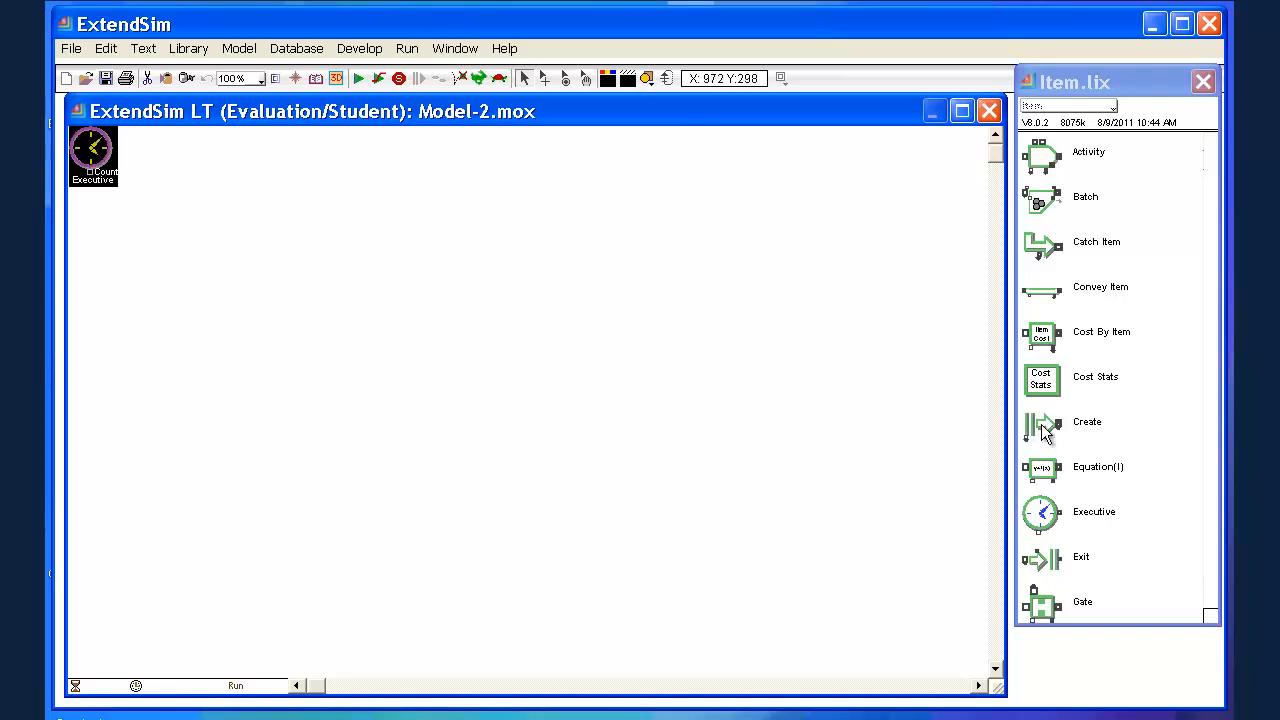